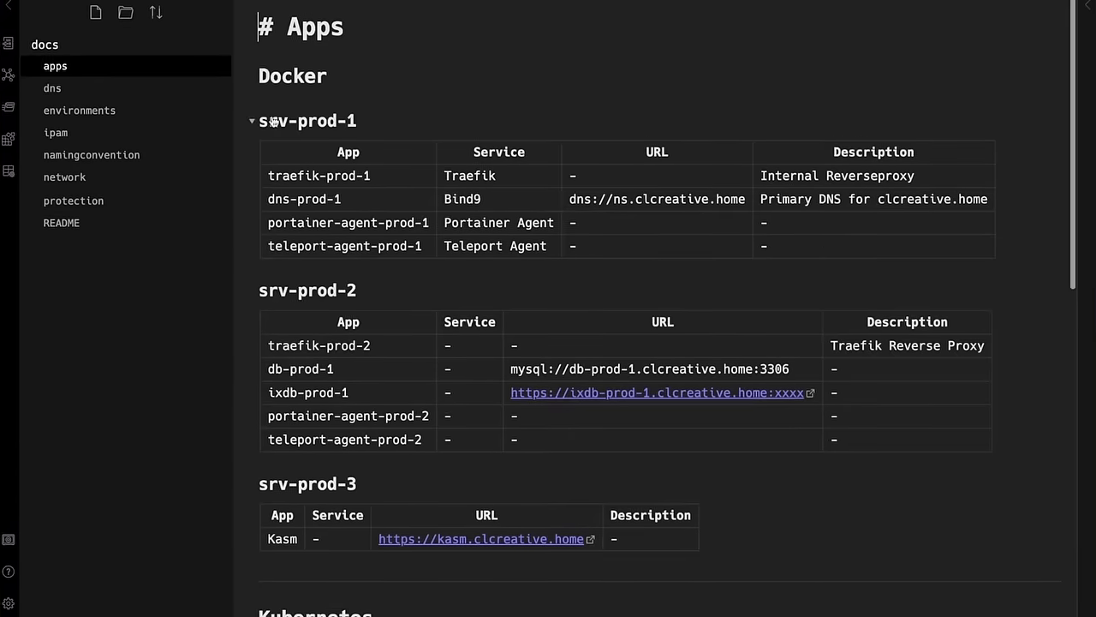
Finish Teleport sign-in with the security key and show the list of six servers
scroll("down", 3)
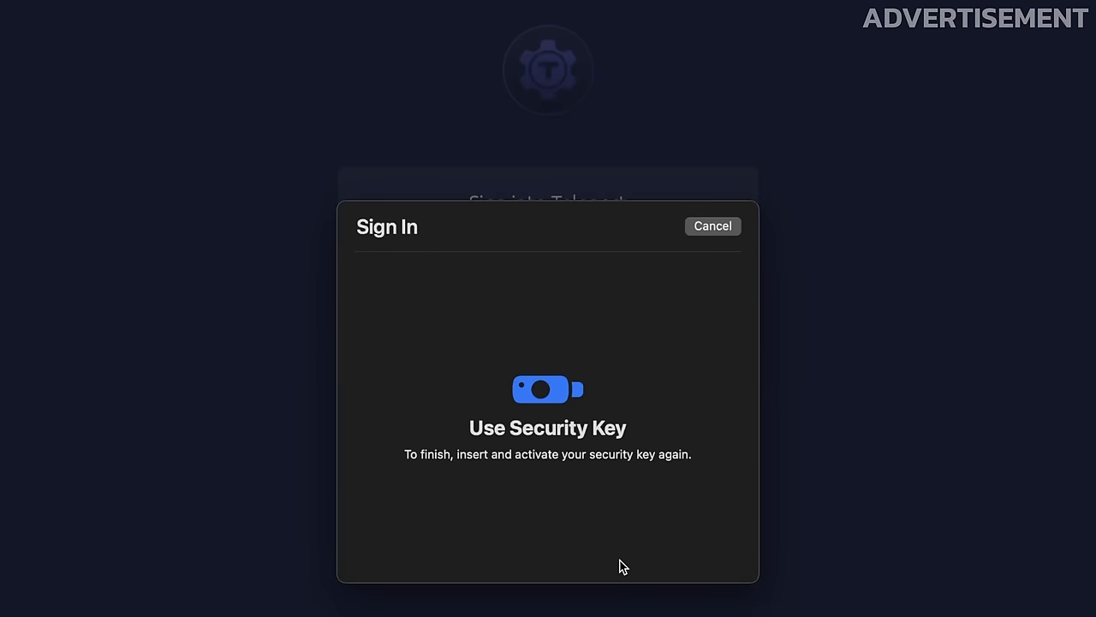
left_click(713, 227)
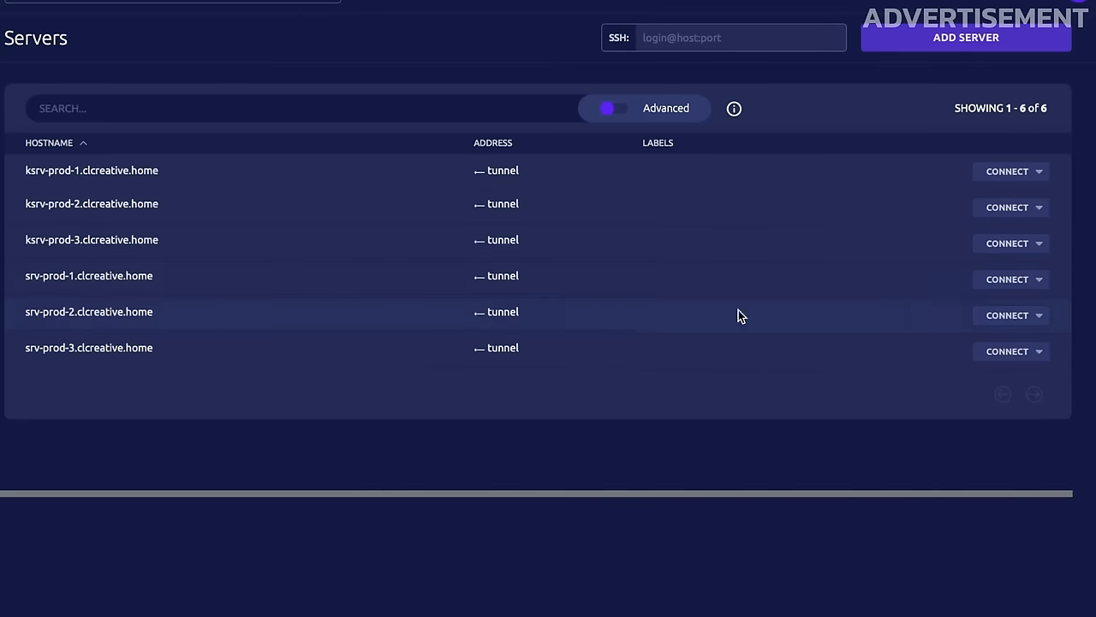
left_click(1007, 278)
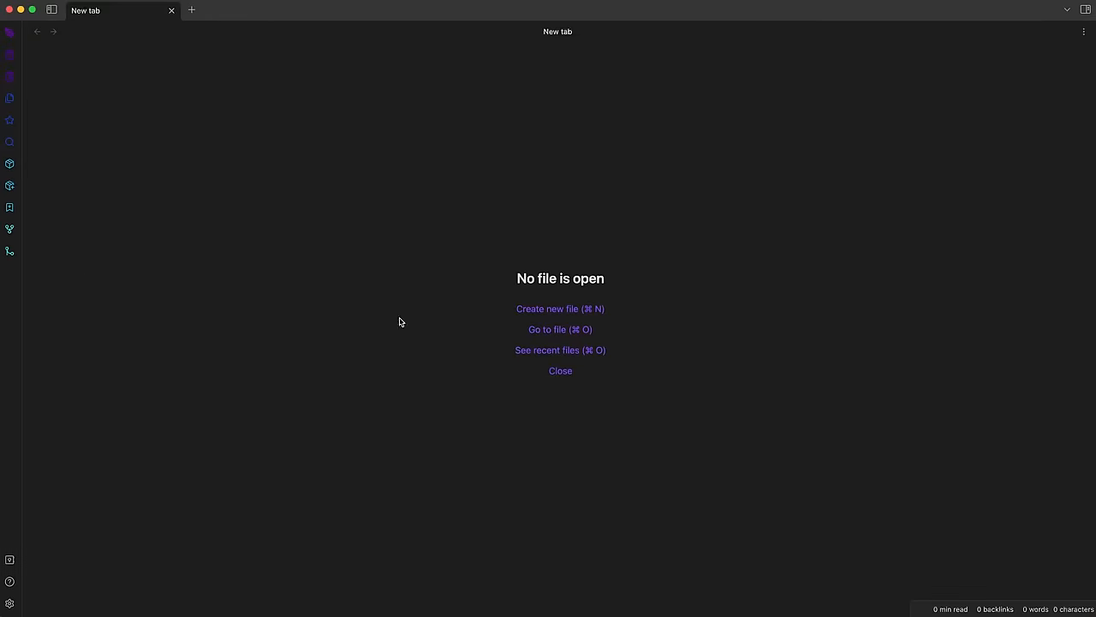
mouse_move(356, 295)
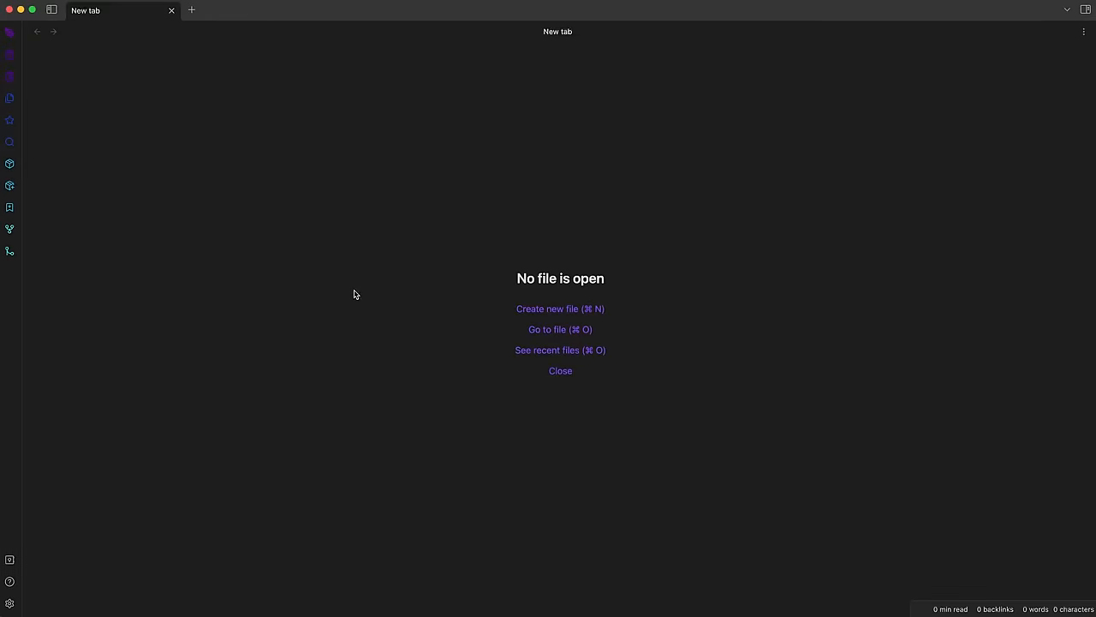
Reach the Community plugins page of Obsidian's settings via the command palette
type("settings")
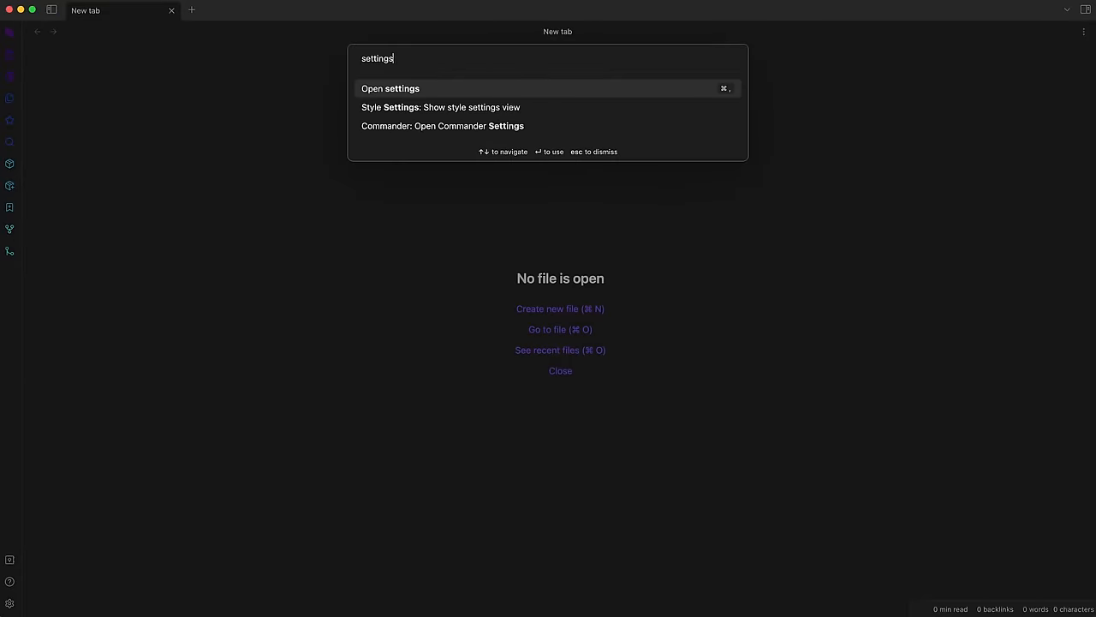
left_click(391, 89)
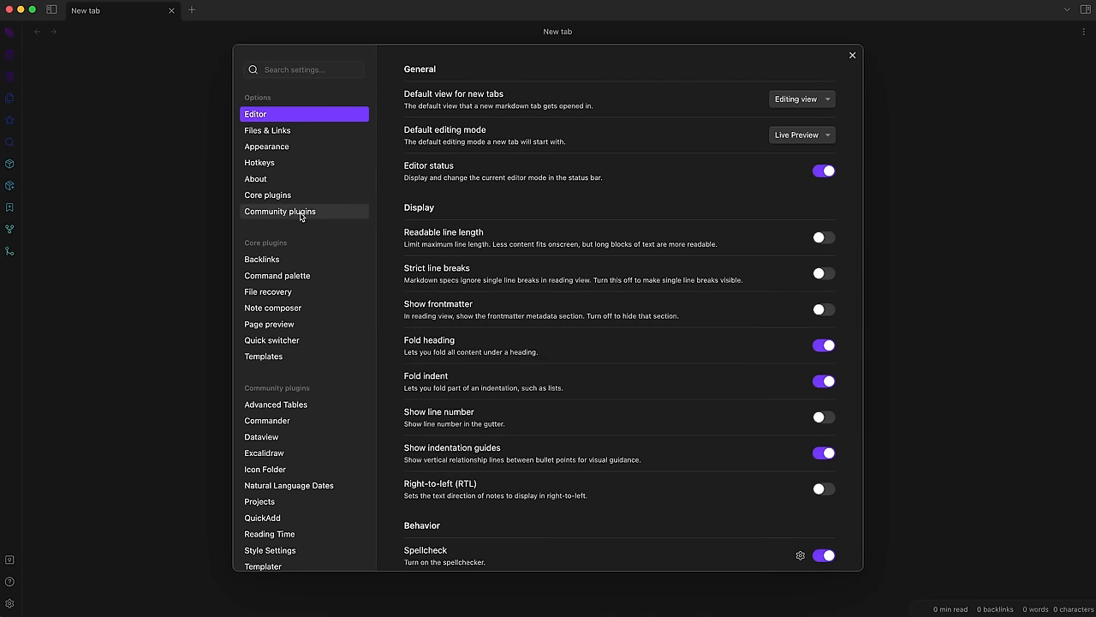
left_click(279, 210)
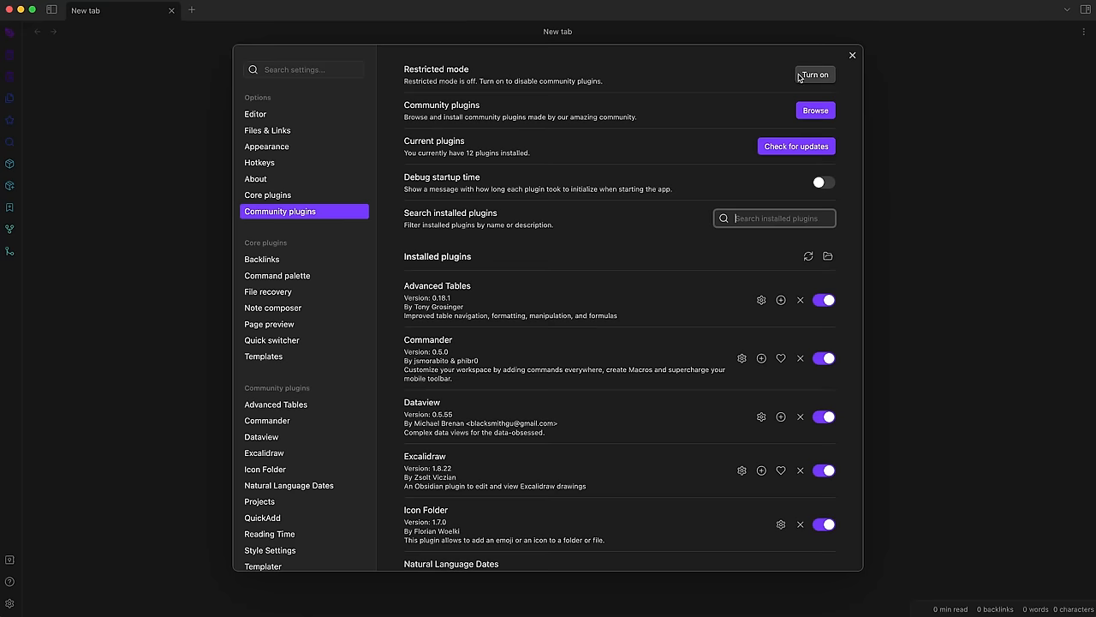
Browse the 915-plugin community catalogue and show the installed Excalidraw plugin's details
left_click(815, 110)
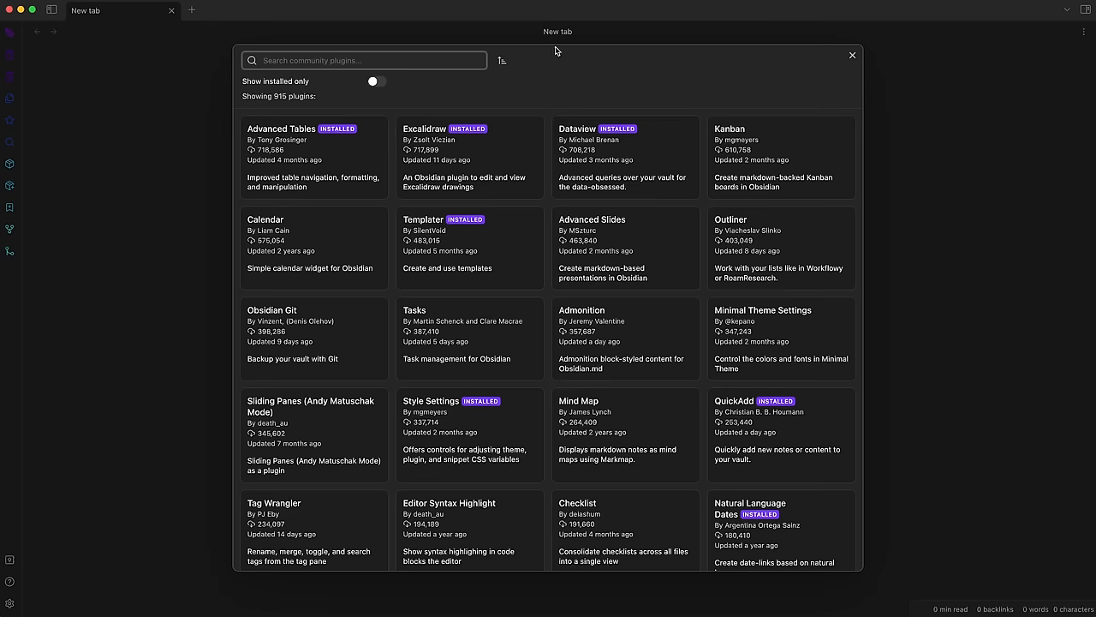
scroll("down", 3)
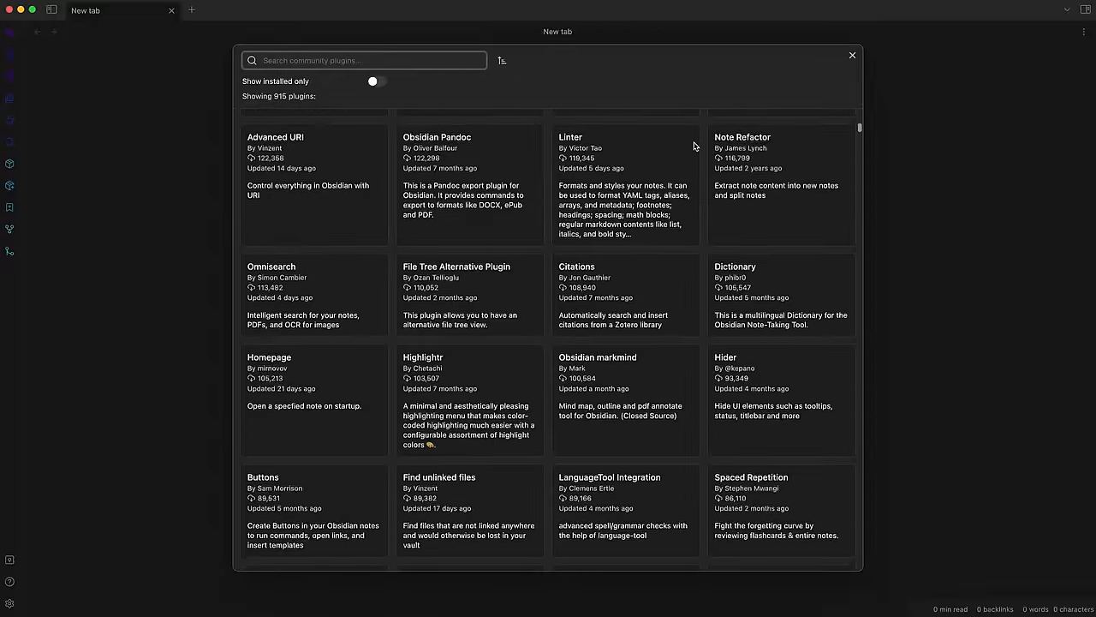
left_click(311, 405)
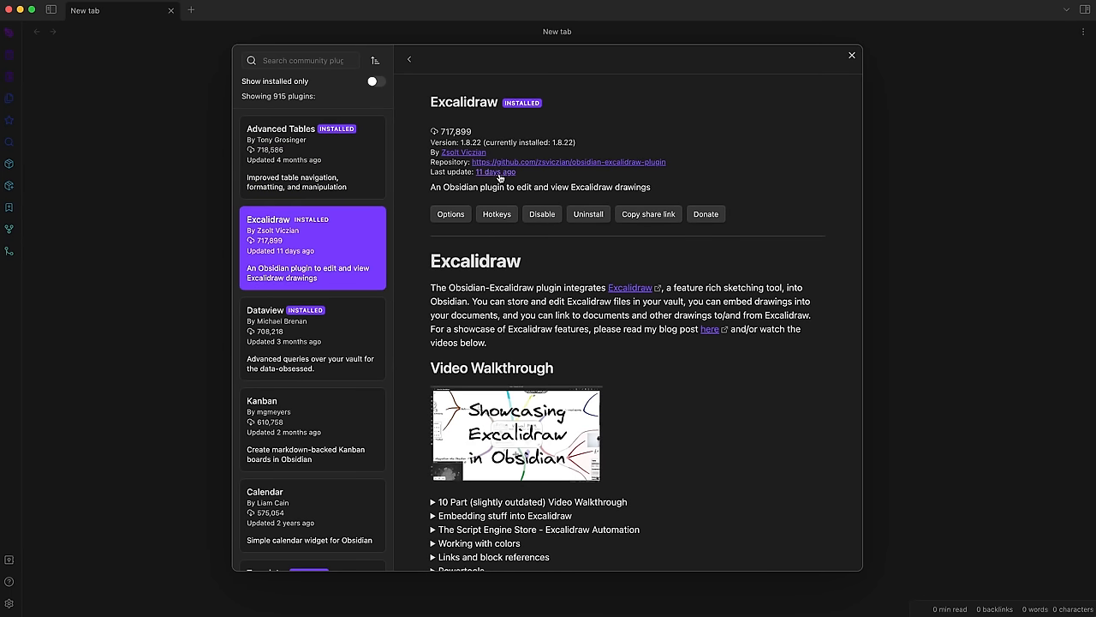
mouse_move(493, 172)
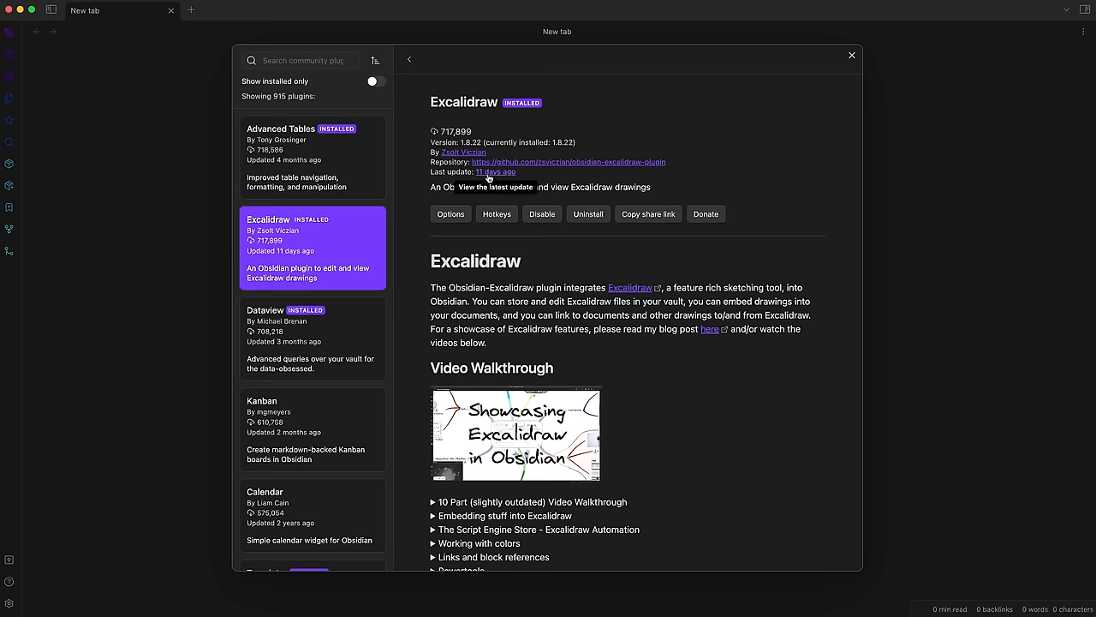
mouse_move(459, 163)
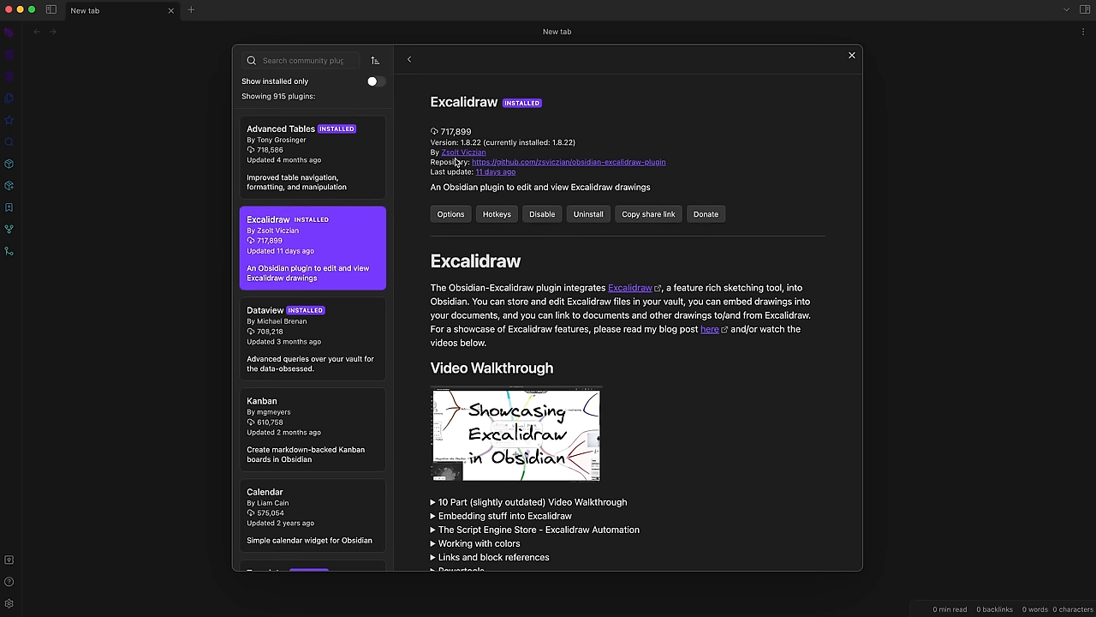
Read the Excalidraw plugin's GitHub README on settings and export options
left_click(568, 161)
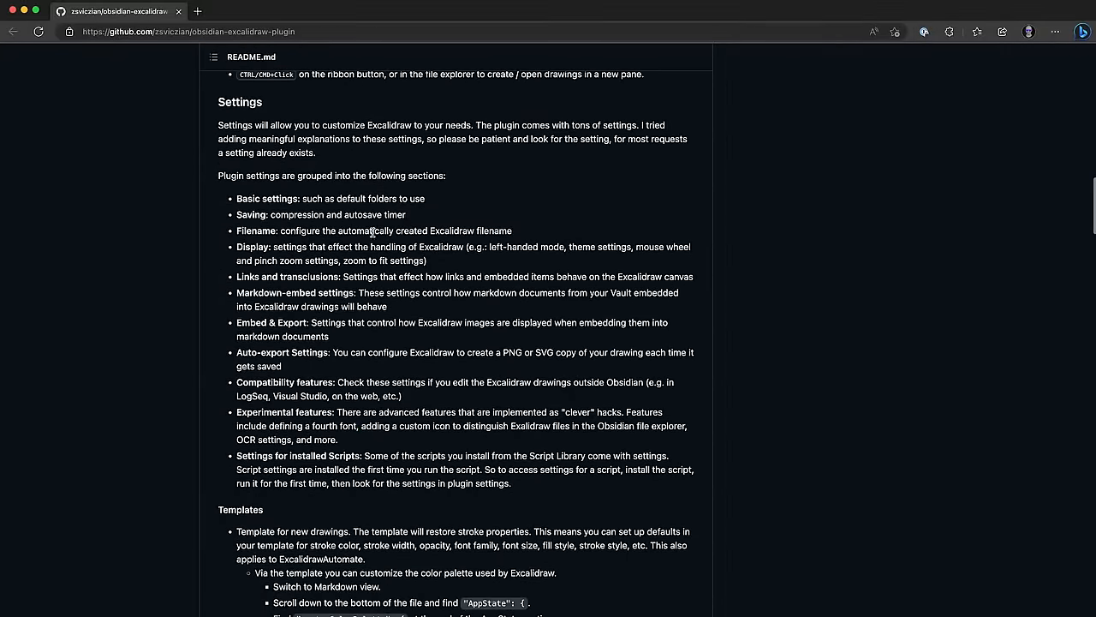
scroll("down", 3)
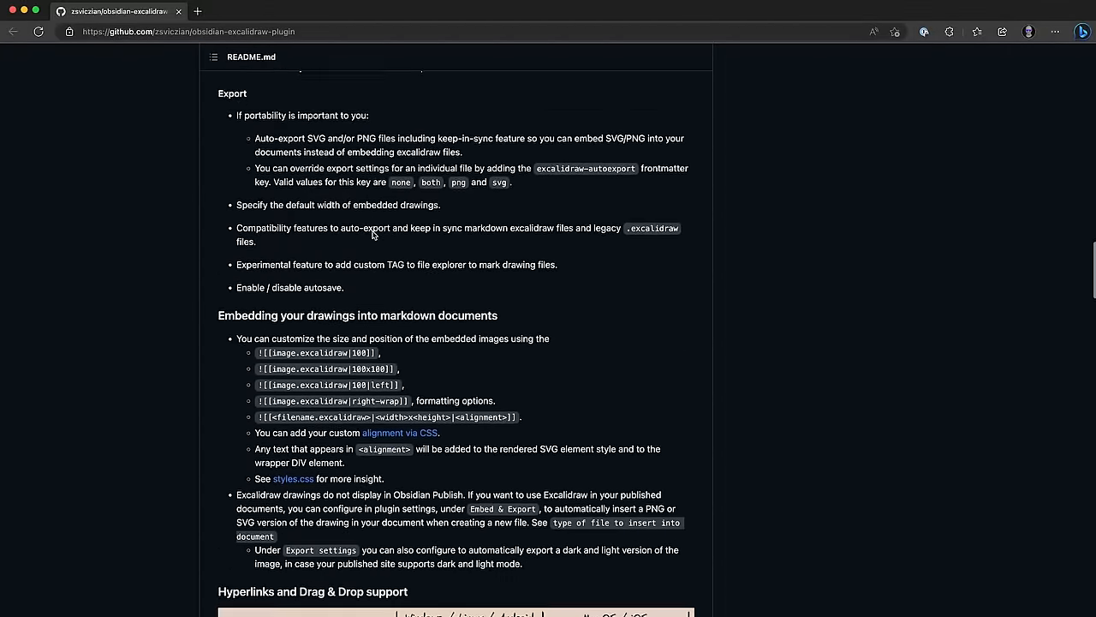
scroll("down", 3)
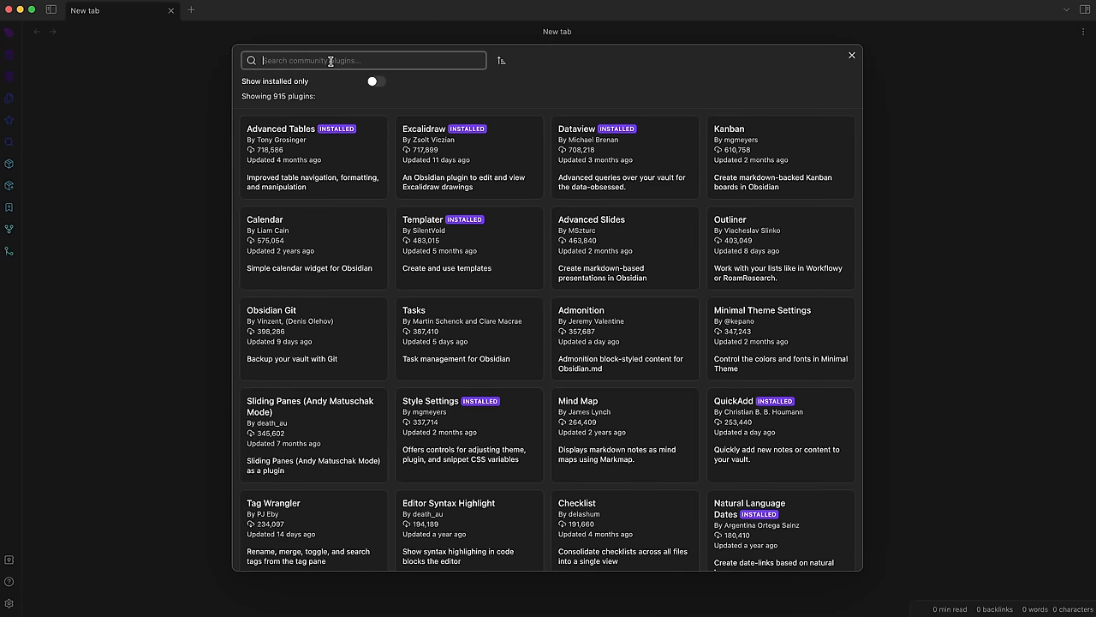
Search 'icon', read the installed Icon Folder plugin's readme, then close settings to the vault tree
type("icon")
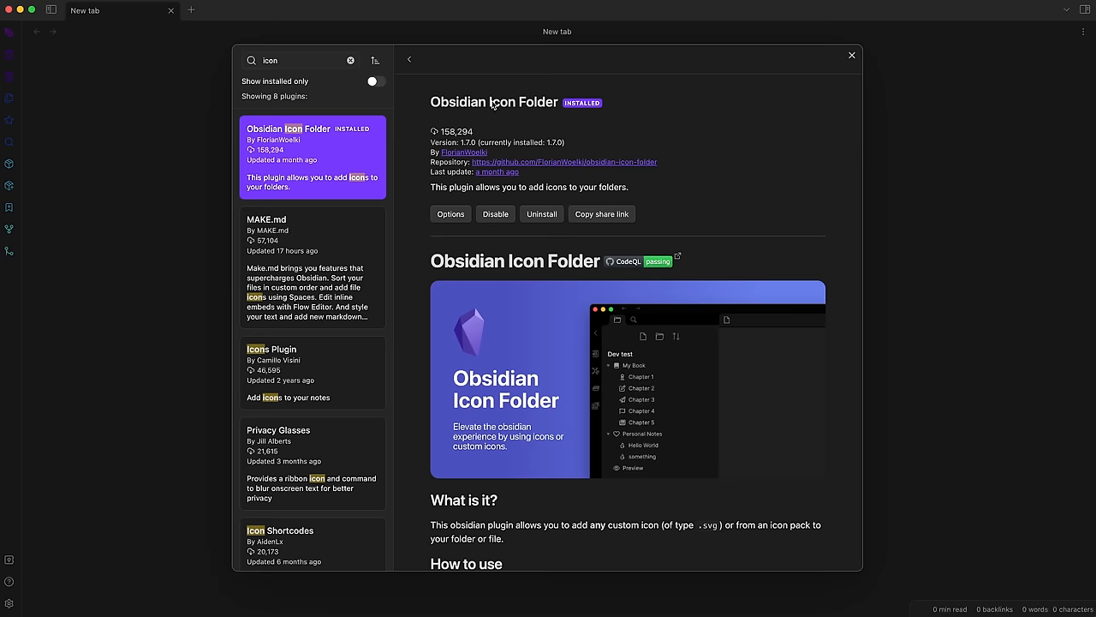
scroll("down", 3)
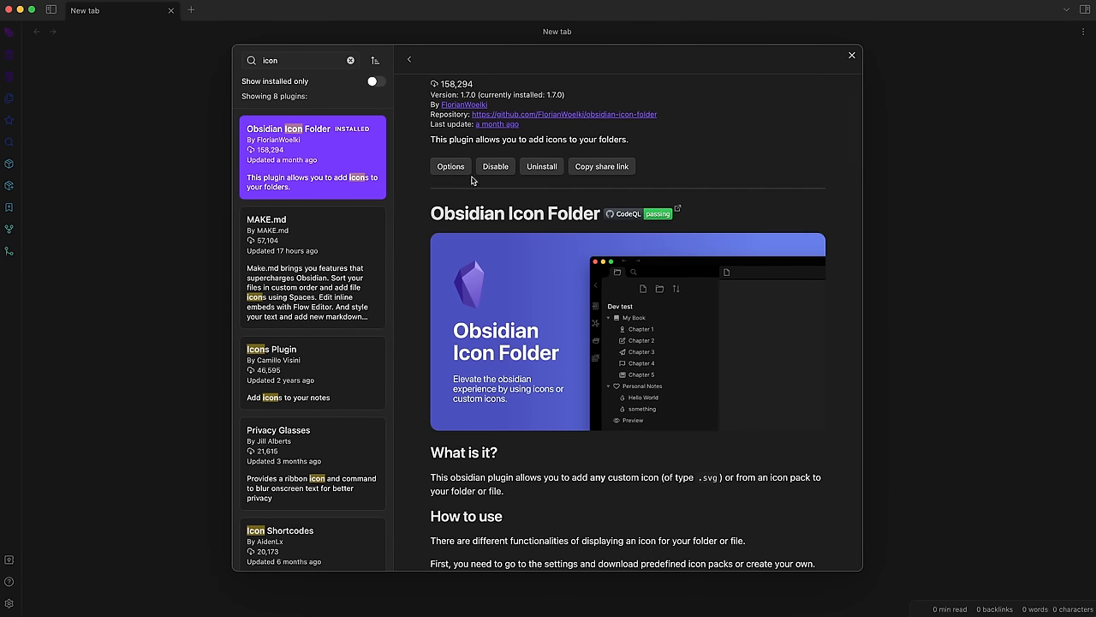
mouse_move(493, 257)
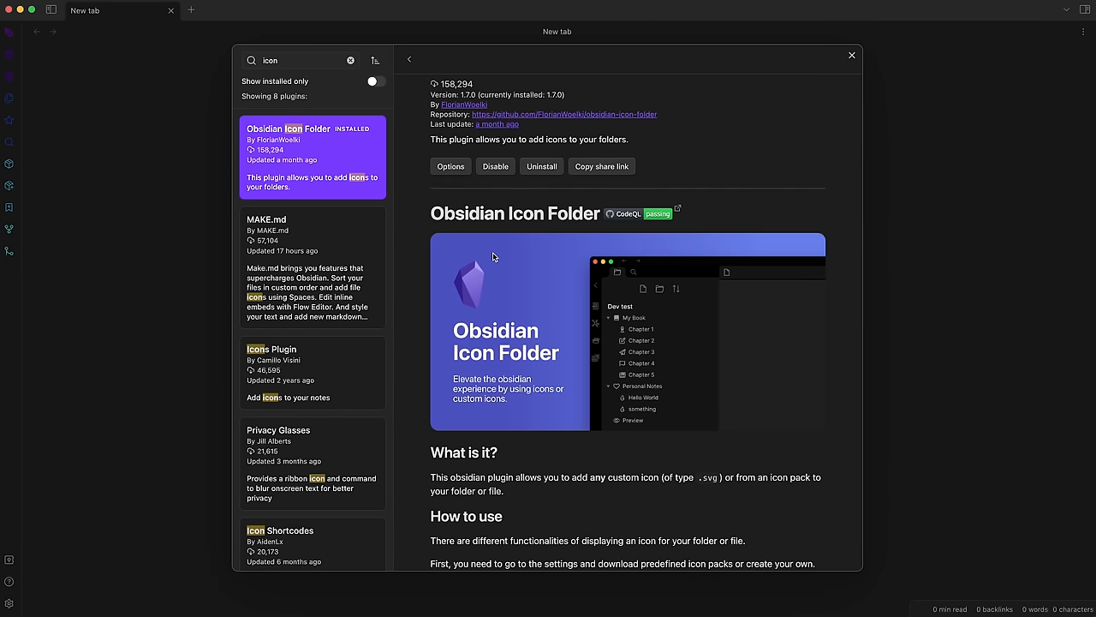
scroll("down", 3)
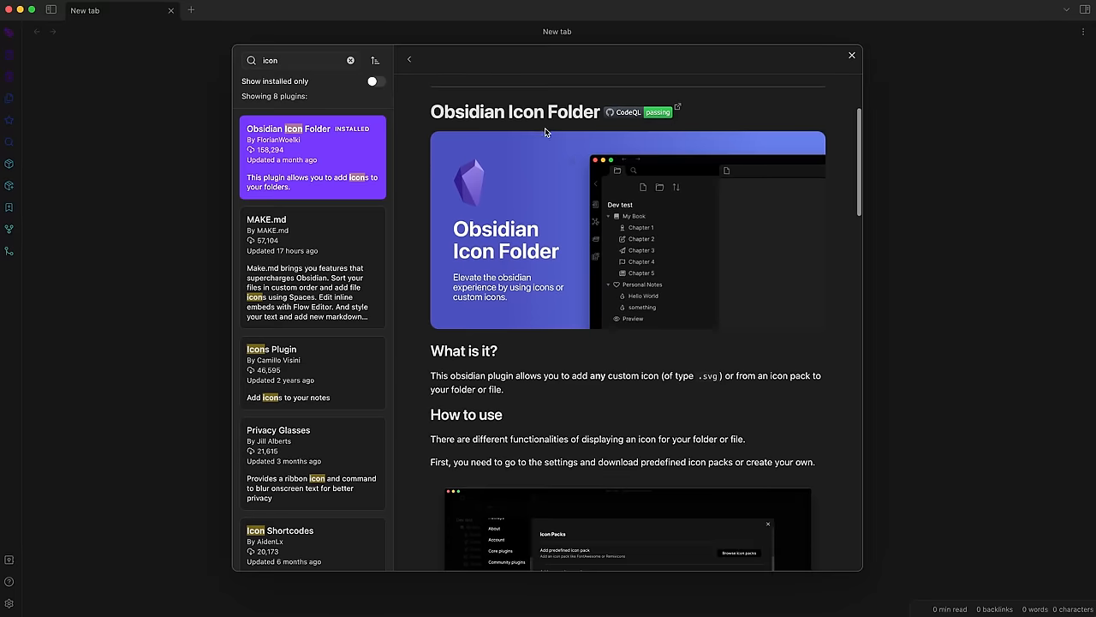
scroll("down", 3)
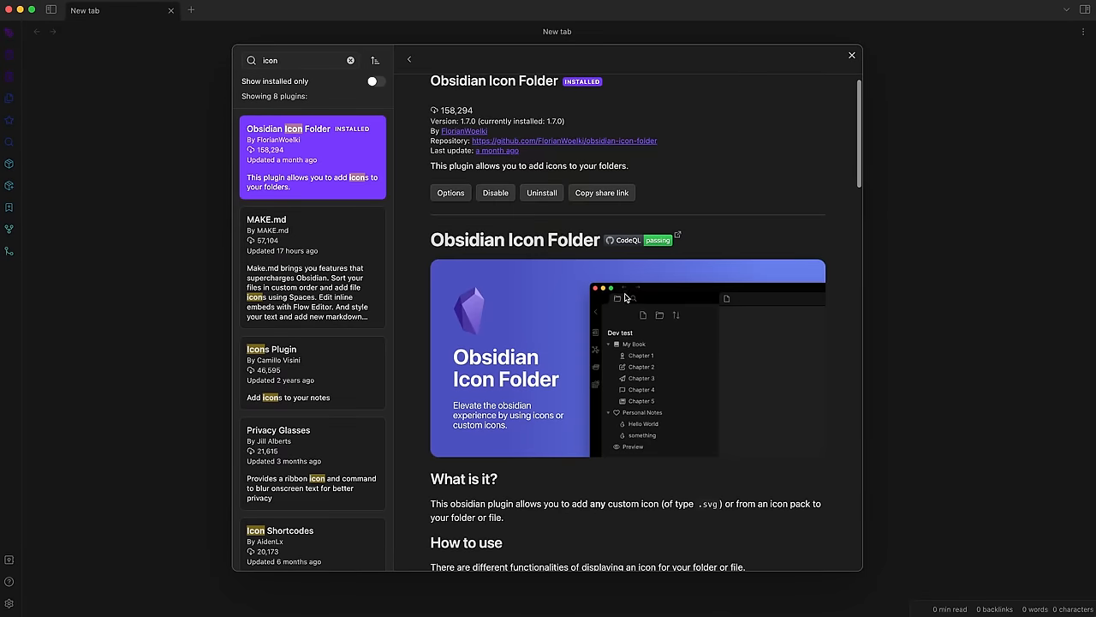
scroll("down", 3)
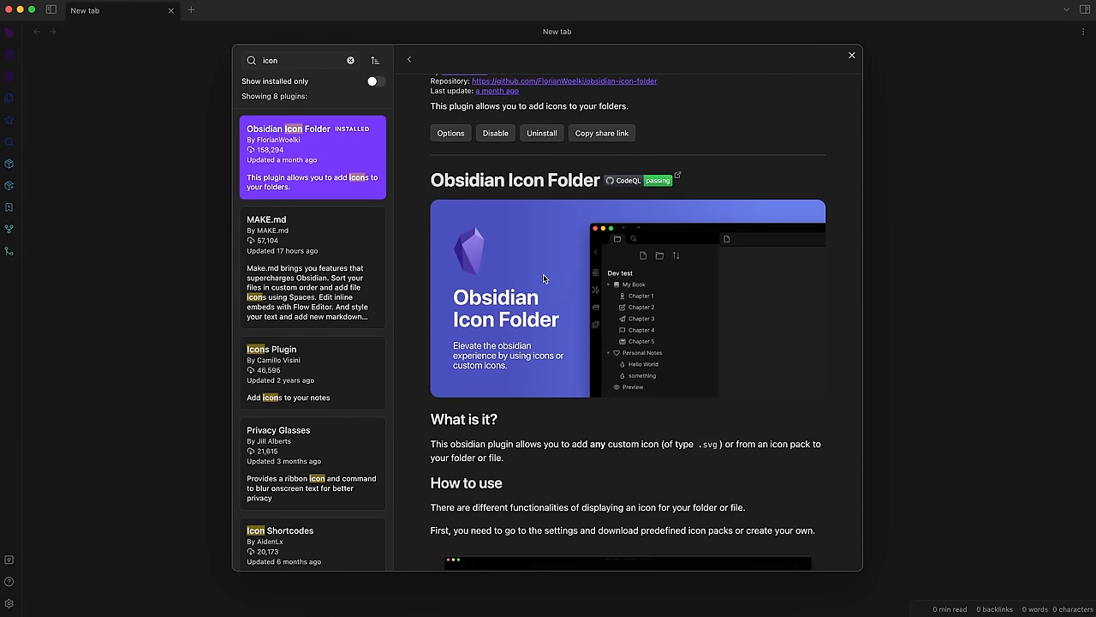
mouse_move(541, 294)
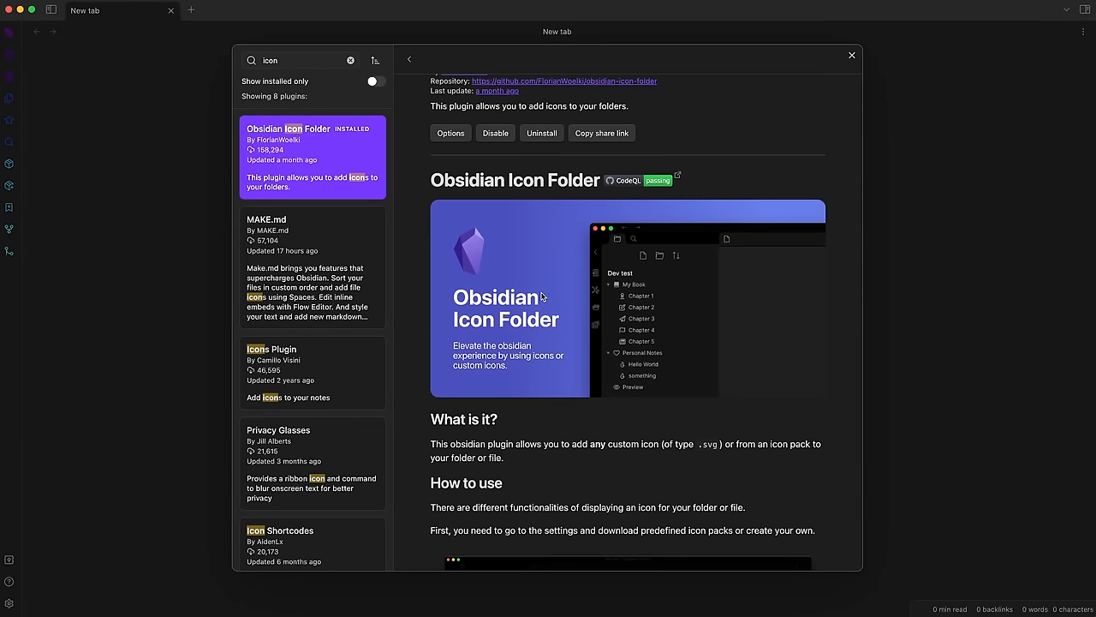
left_click(852, 55)
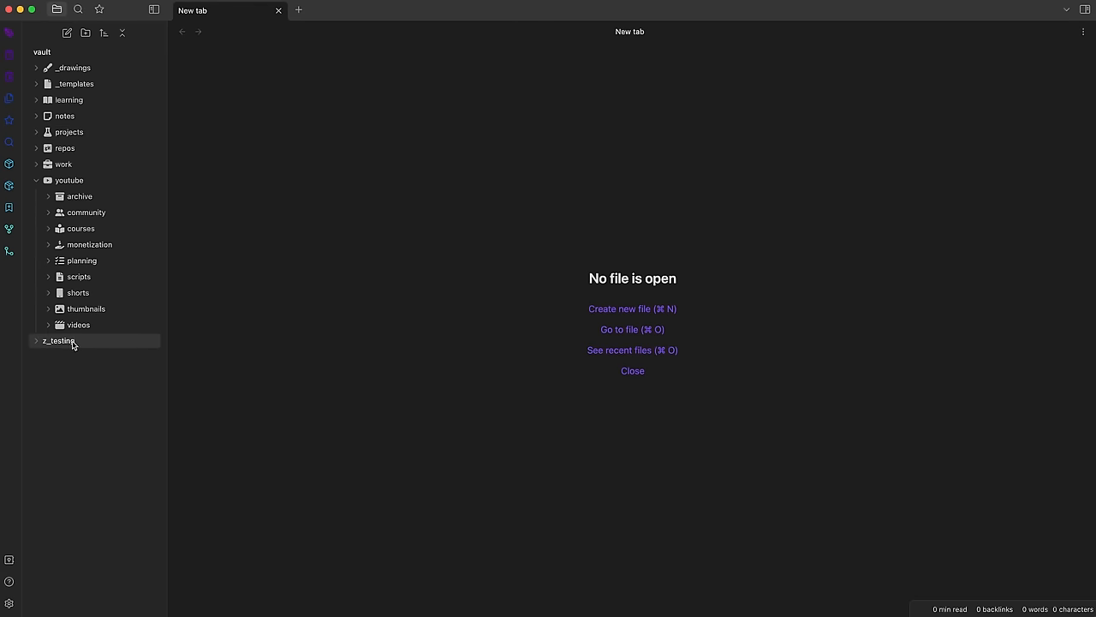
Give the z_testing folder a custom icon via Change icon and expand it to its five test notes
right_click(58, 339)
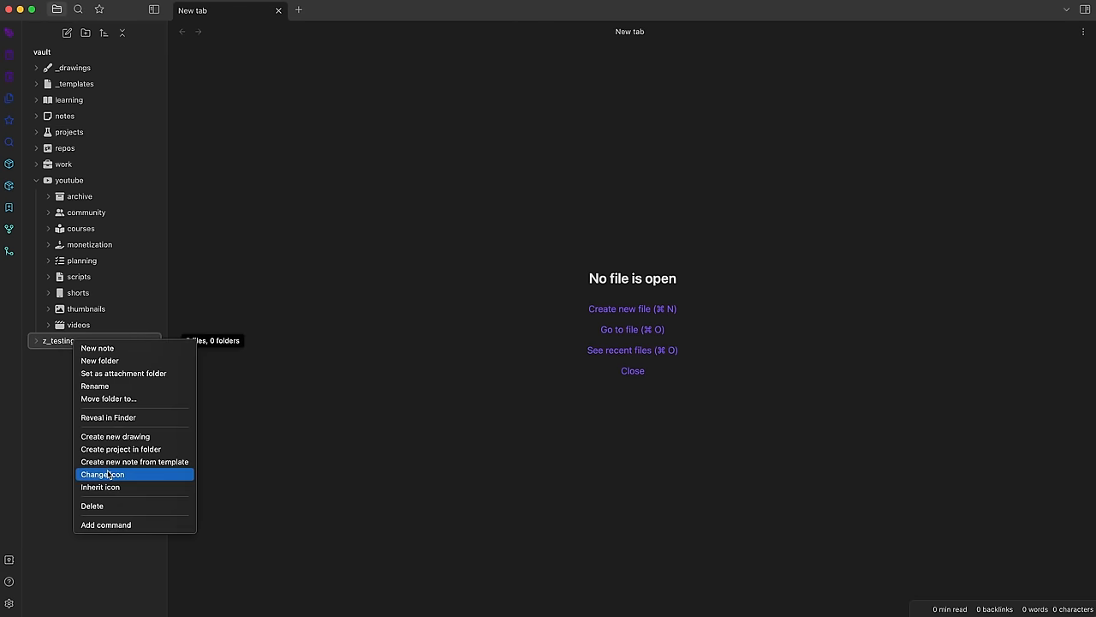
left_click(102, 473)
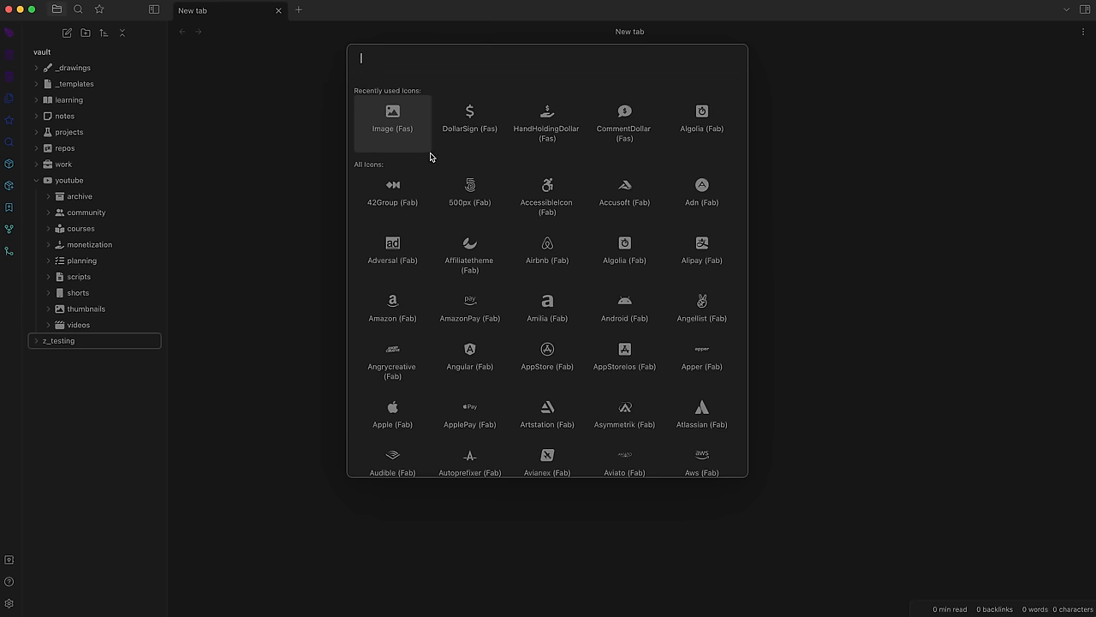
scroll("down", 3)
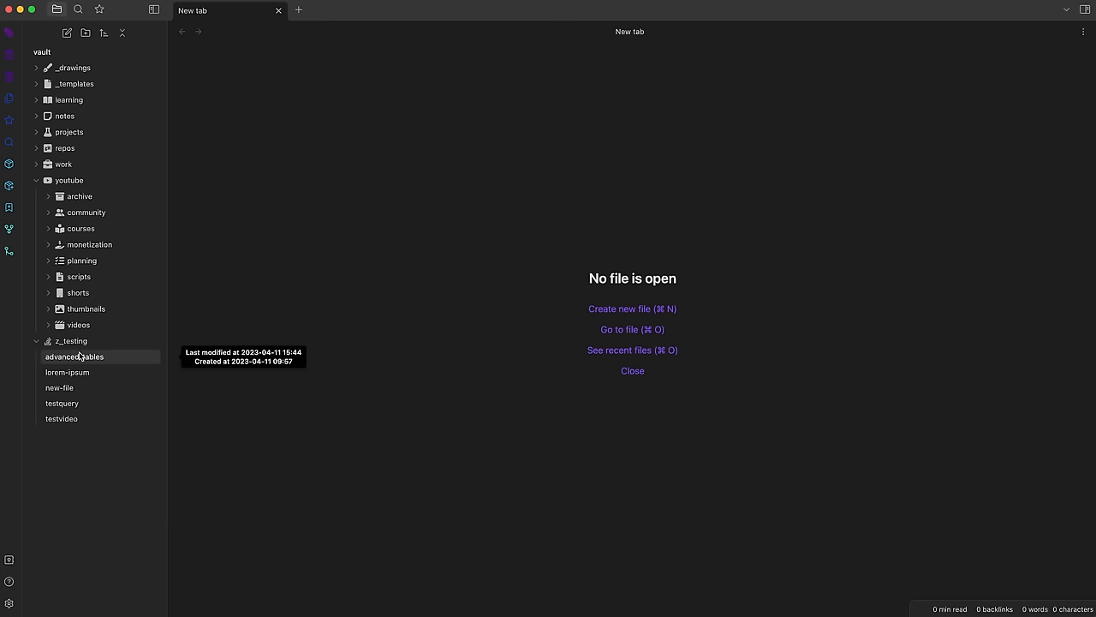
mouse_move(69, 132)
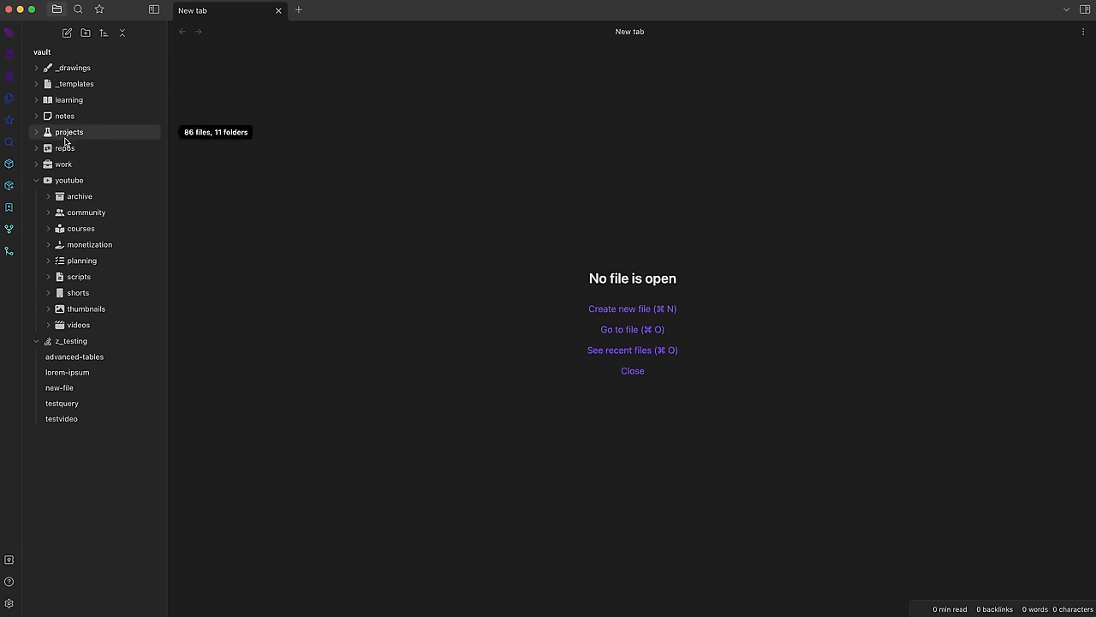
mouse_move(113, 127)
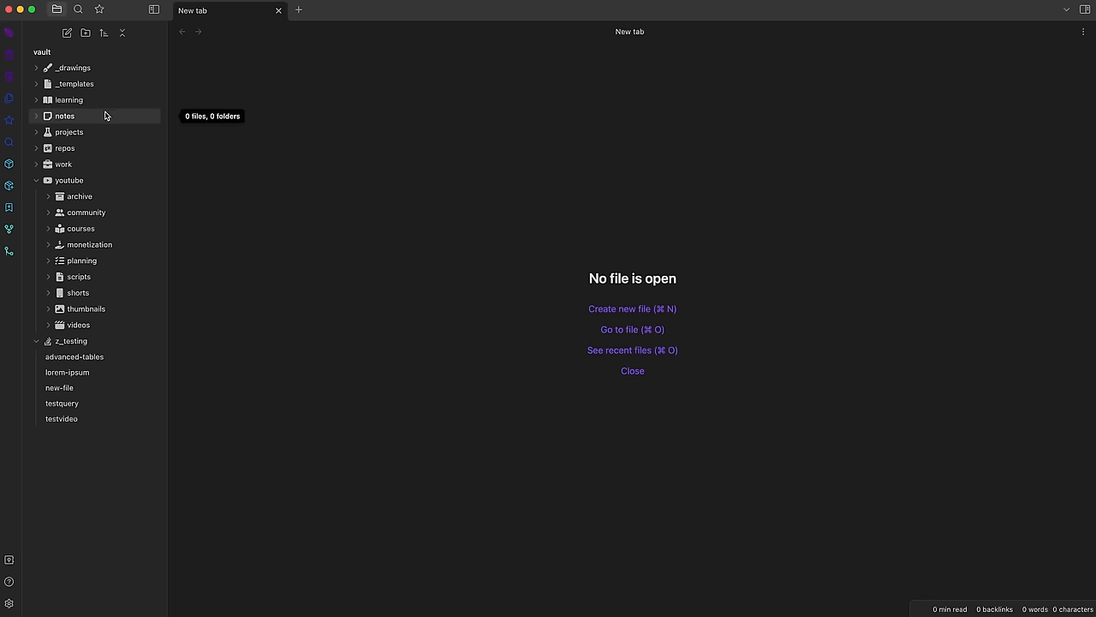
mouse_move(99, 147)
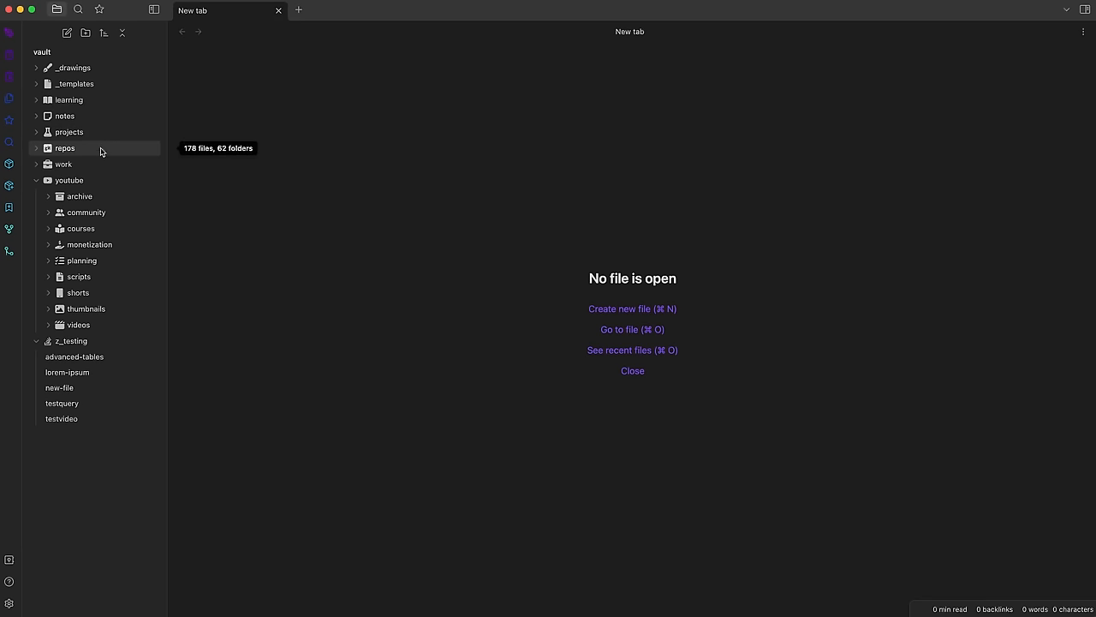
mouse_move(62, 165)
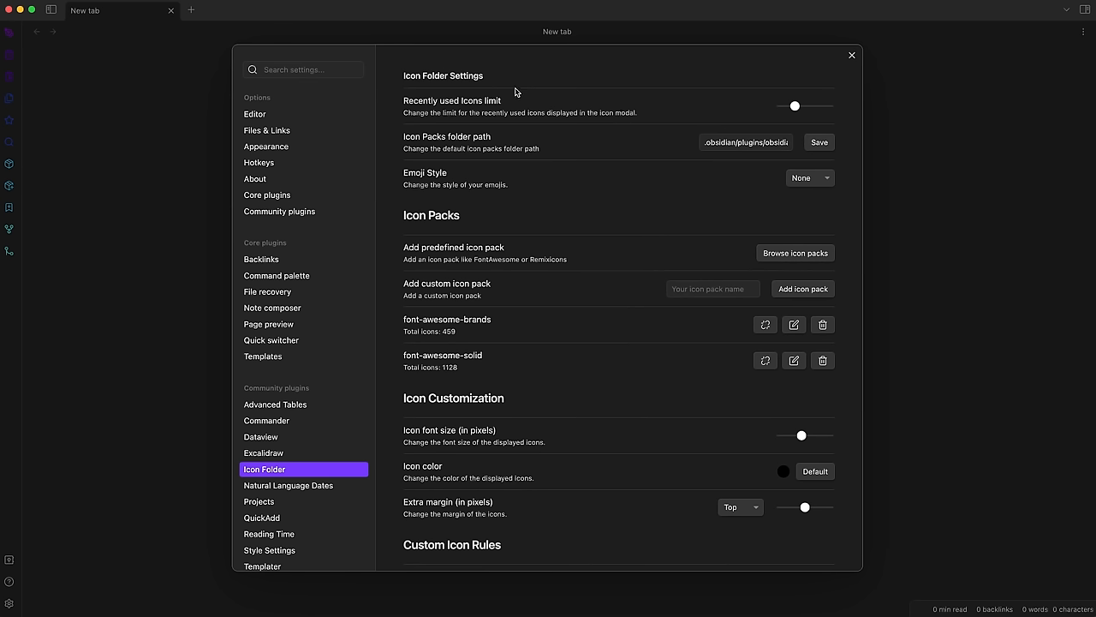
scroll("down", 3)
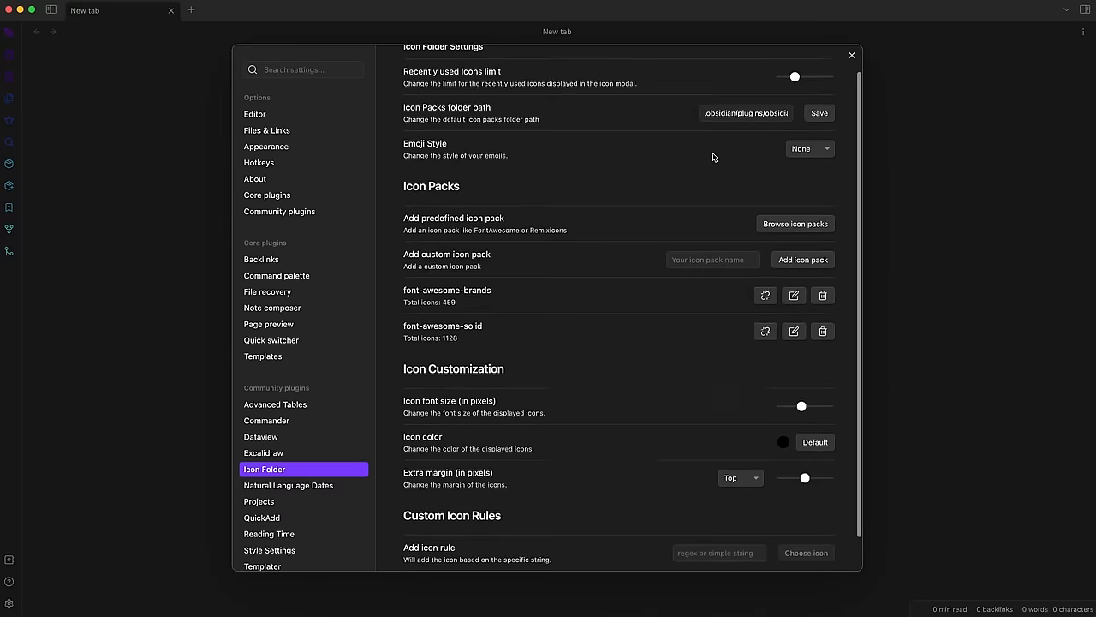
scroll("down", 3)
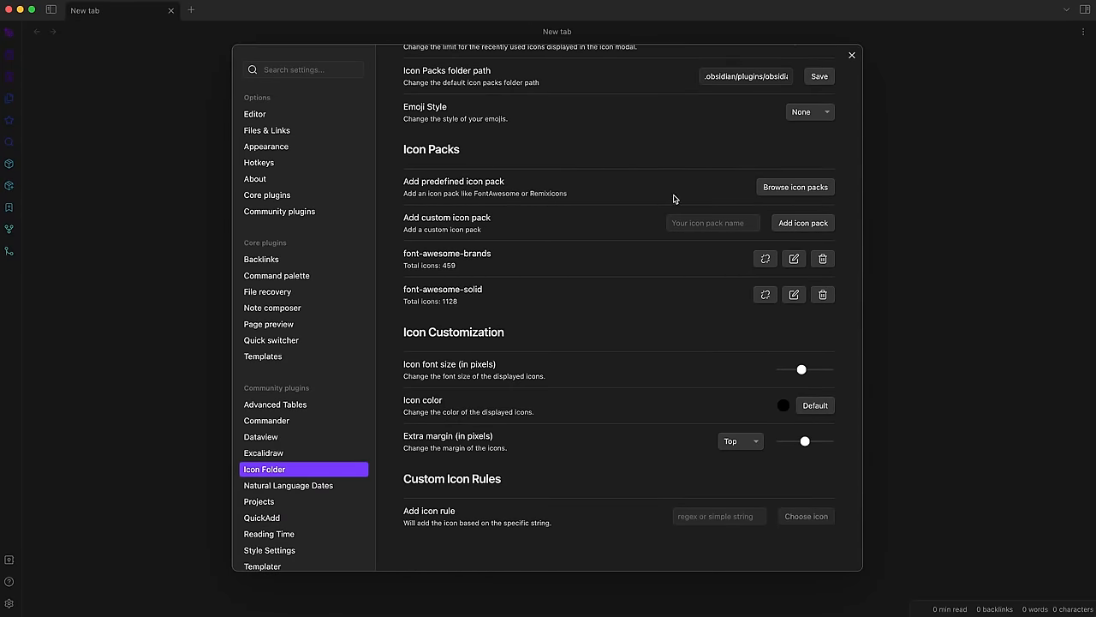
left_click(794, 187)
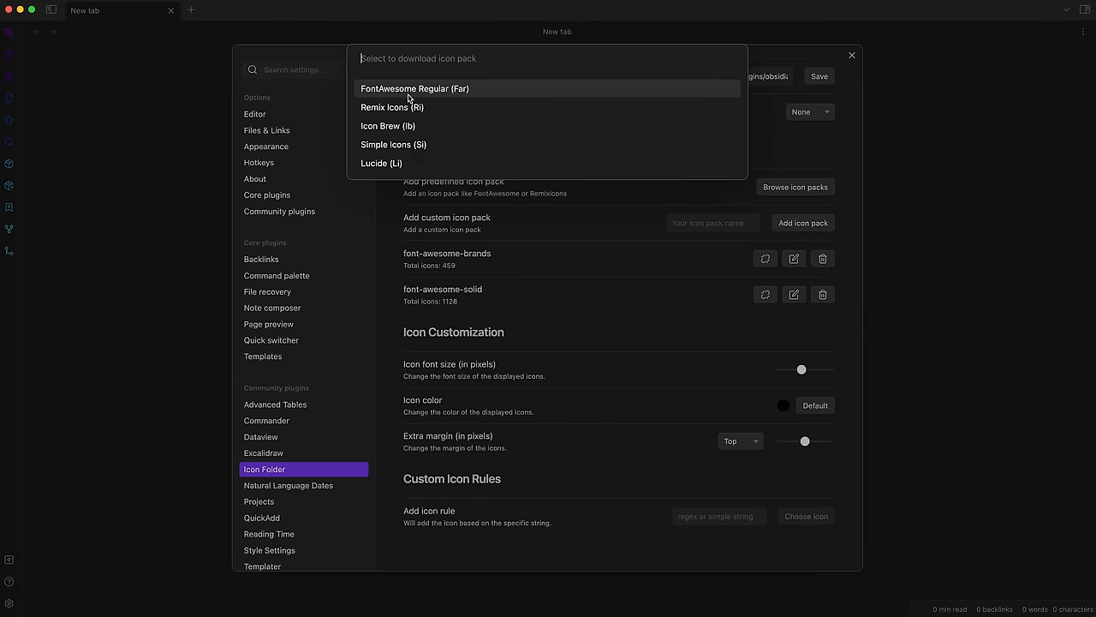
mouse_move(437, 106)
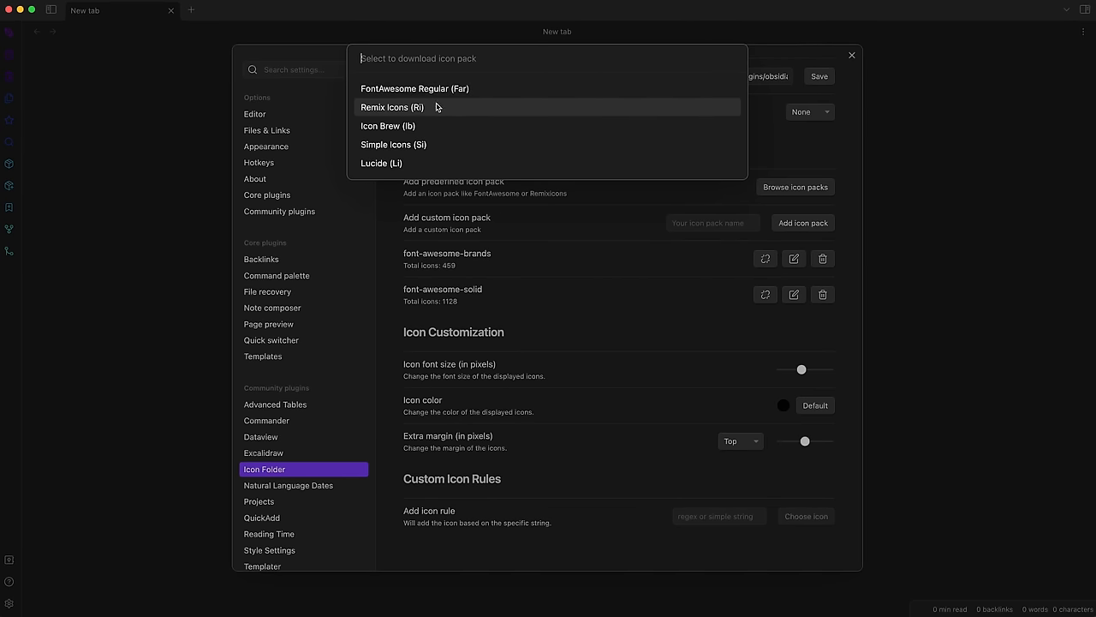
mouse_move(428, 126)
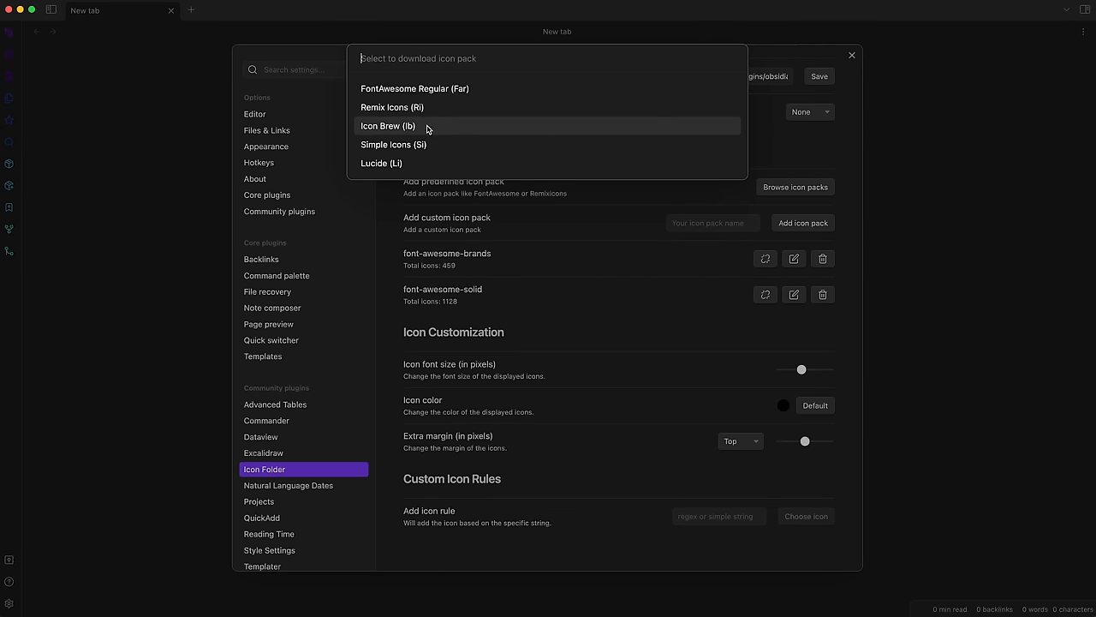
mouse_move(435, 162)
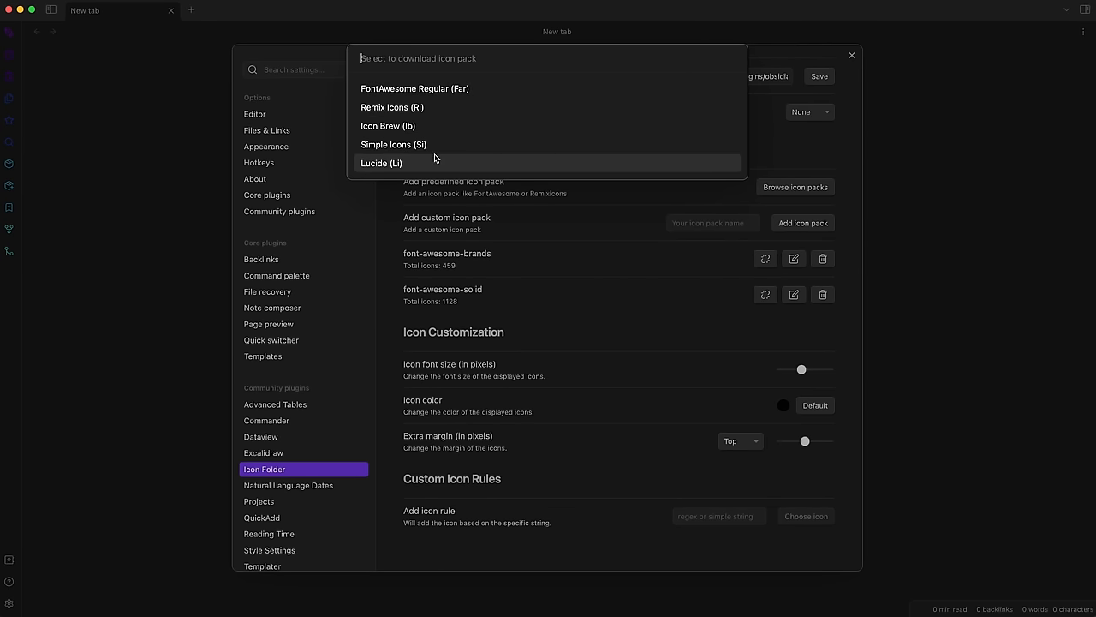
mouse_move(430, 174)
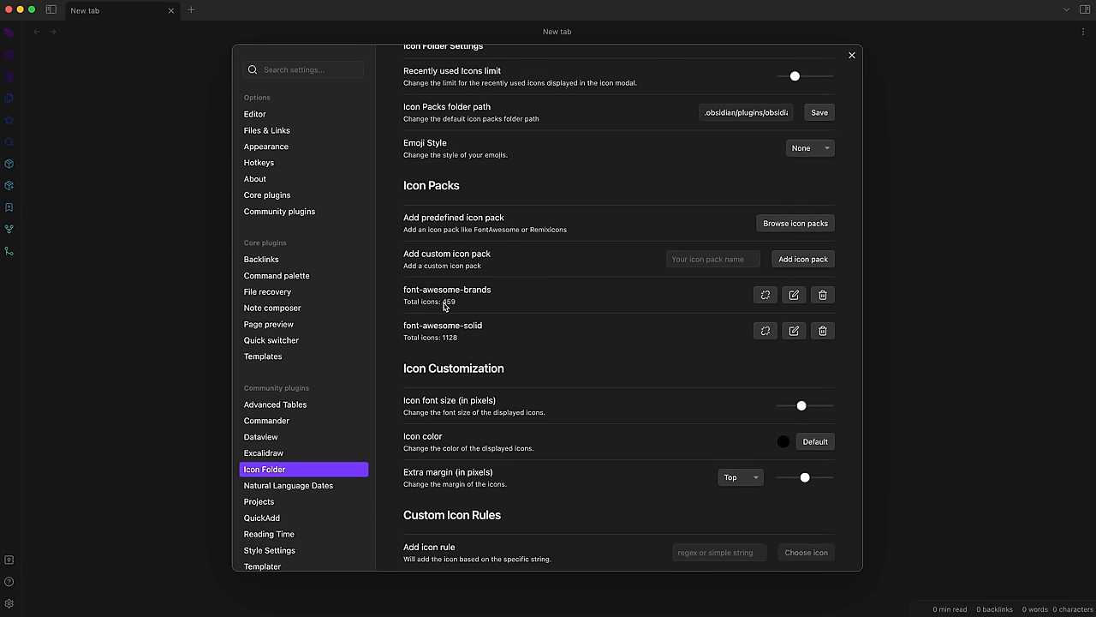
mouse_move(459, 349)
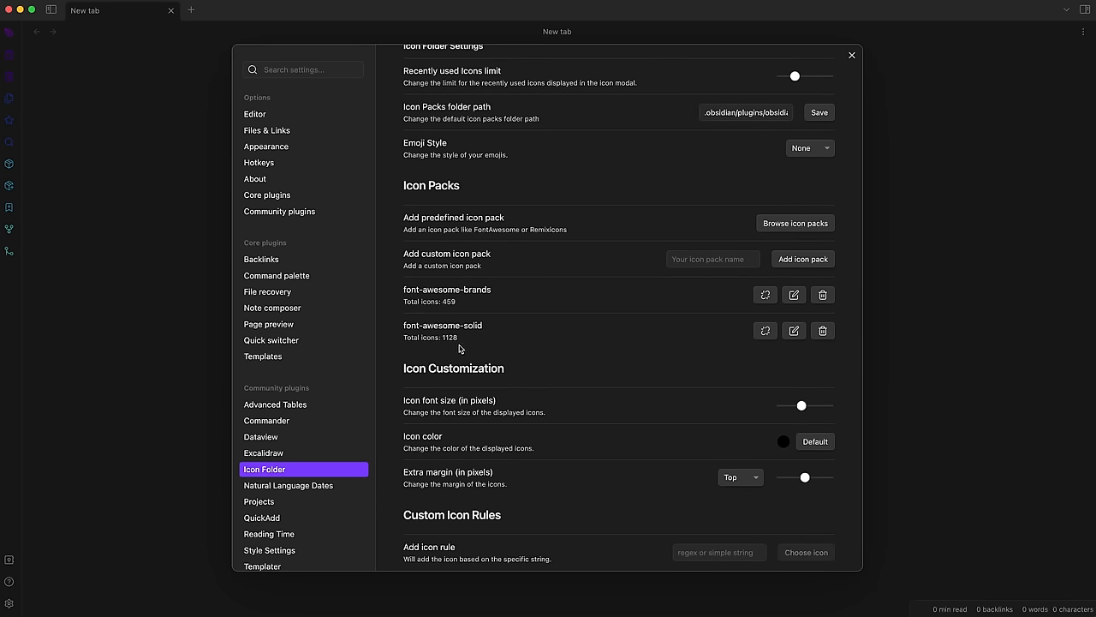
mouse_move(466, 346)
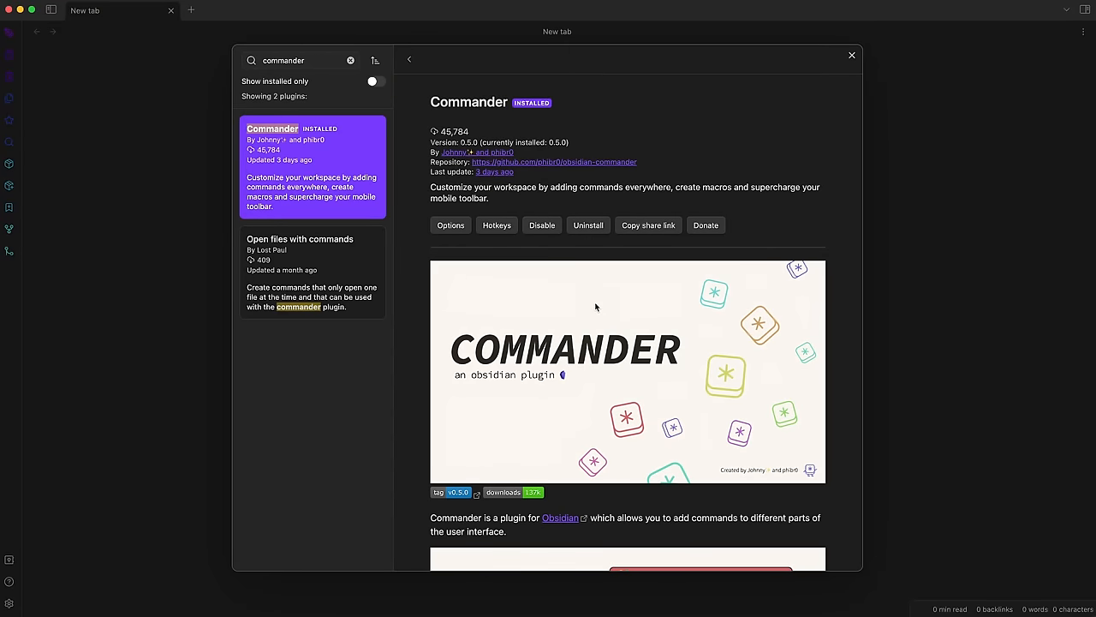
Browse Commander's General and Ribbon command settings, close settings, and show the vault graph view
scroll("down", 3)
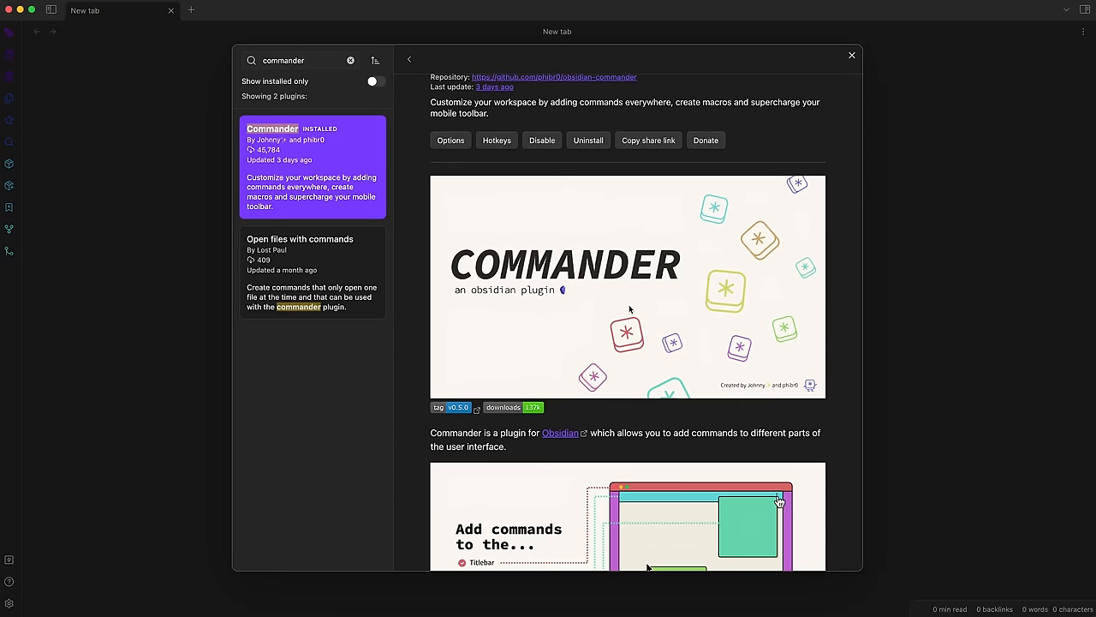
scroll("down", 3)
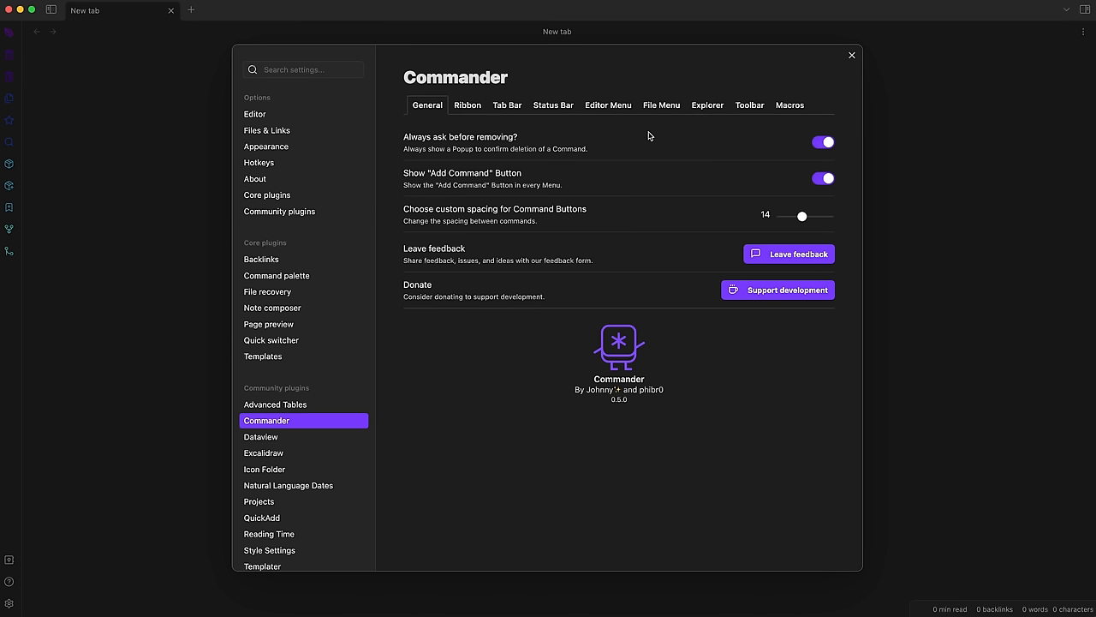
mouse_move(452, 103)
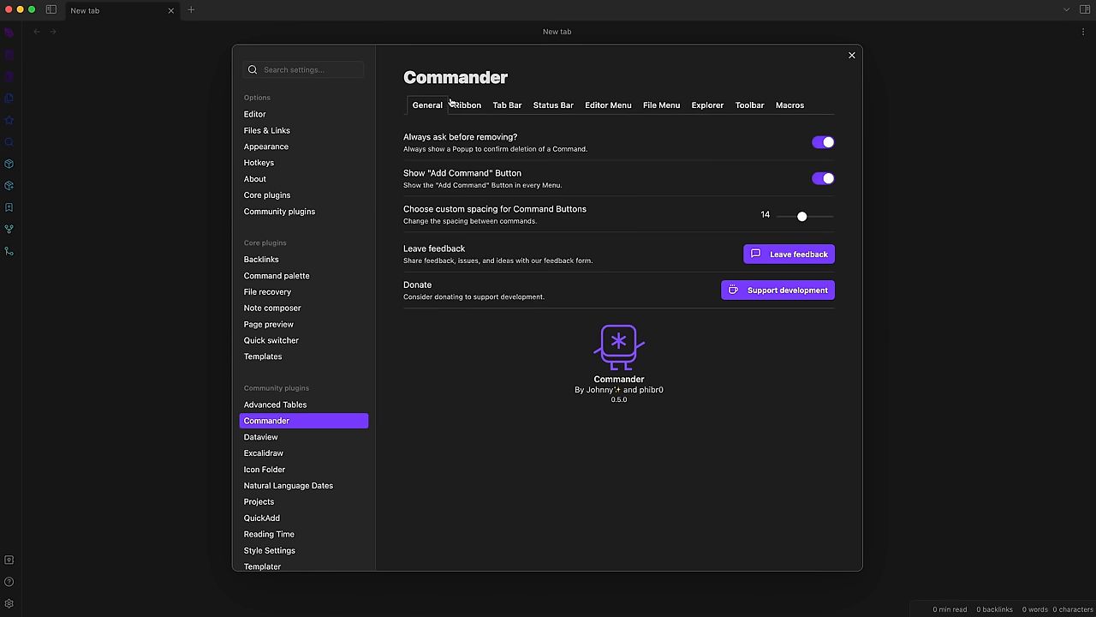
mouse_move(518, 106)
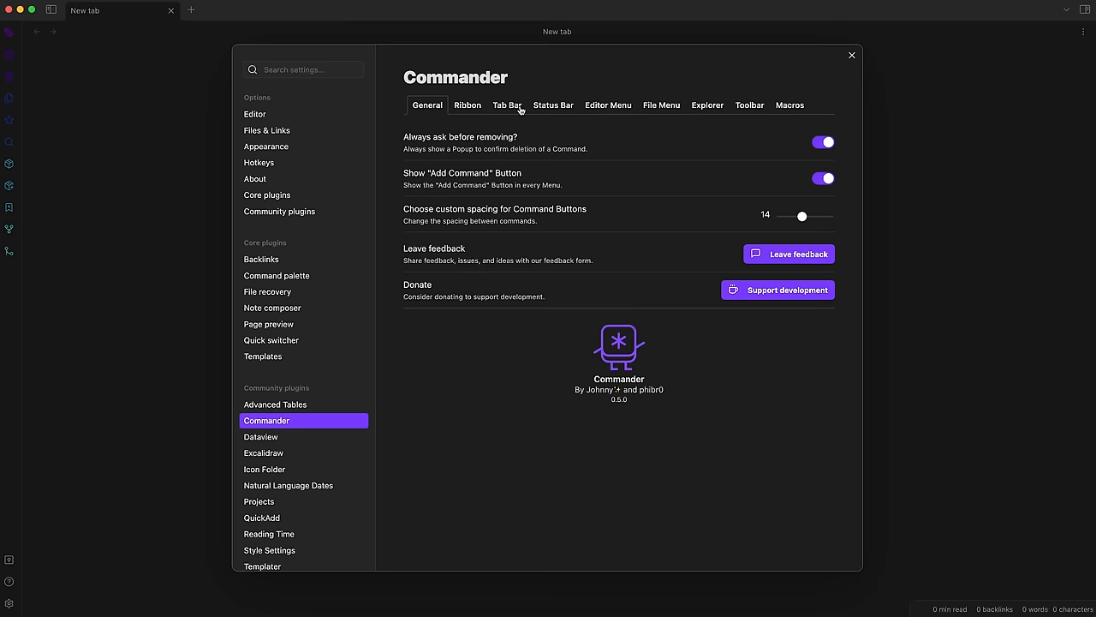
mouse_move(707, 105)
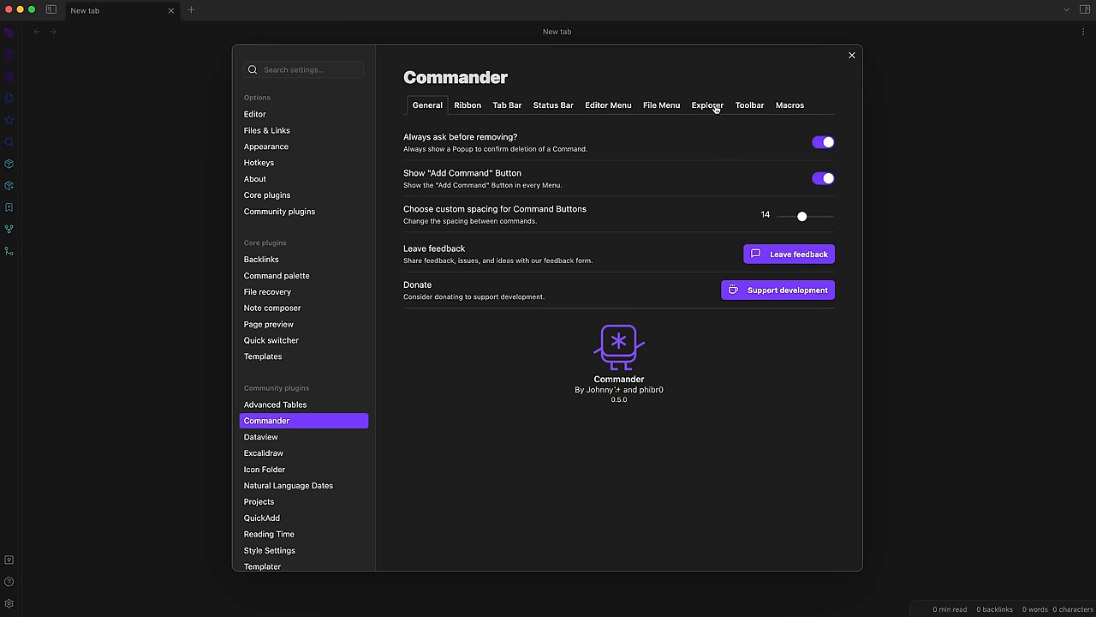
left_click(468, 104)
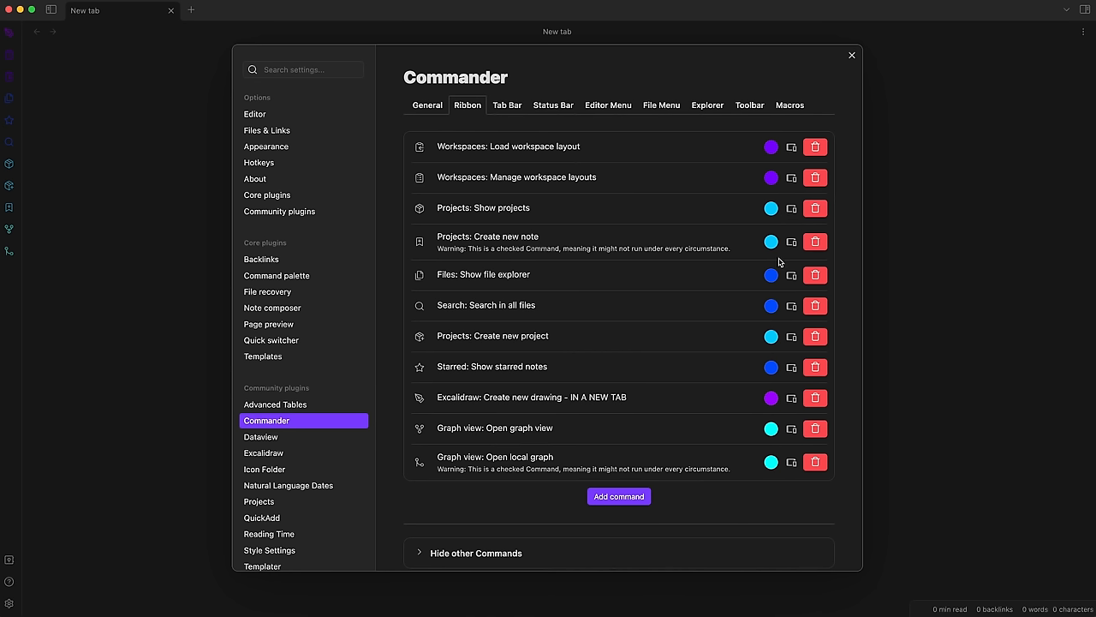
mouse_move(182, 181)
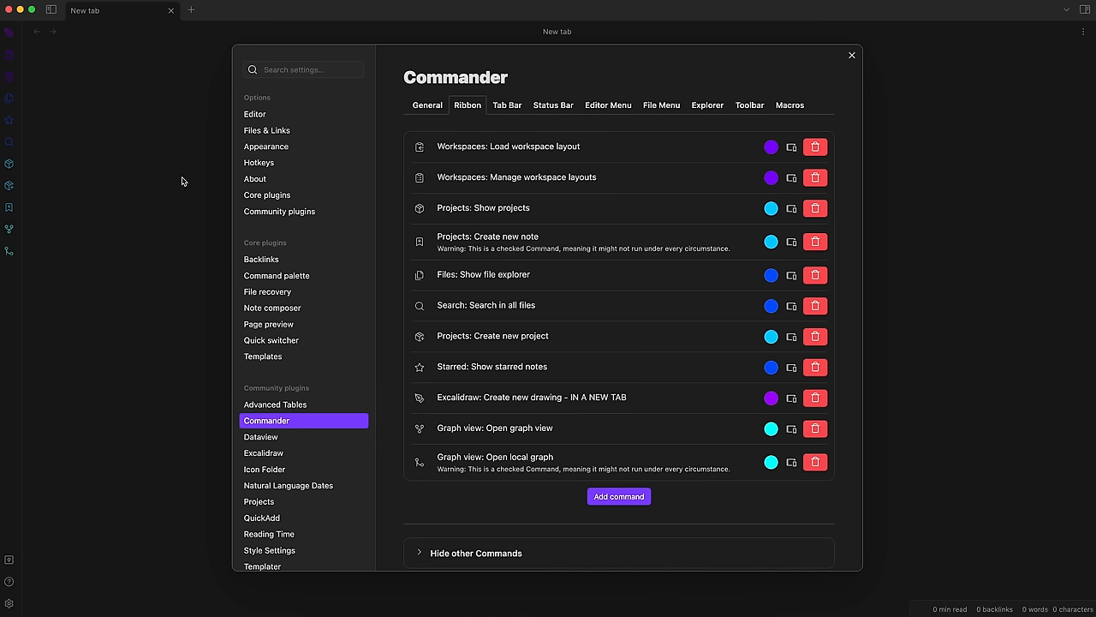
left_click(851, 54)
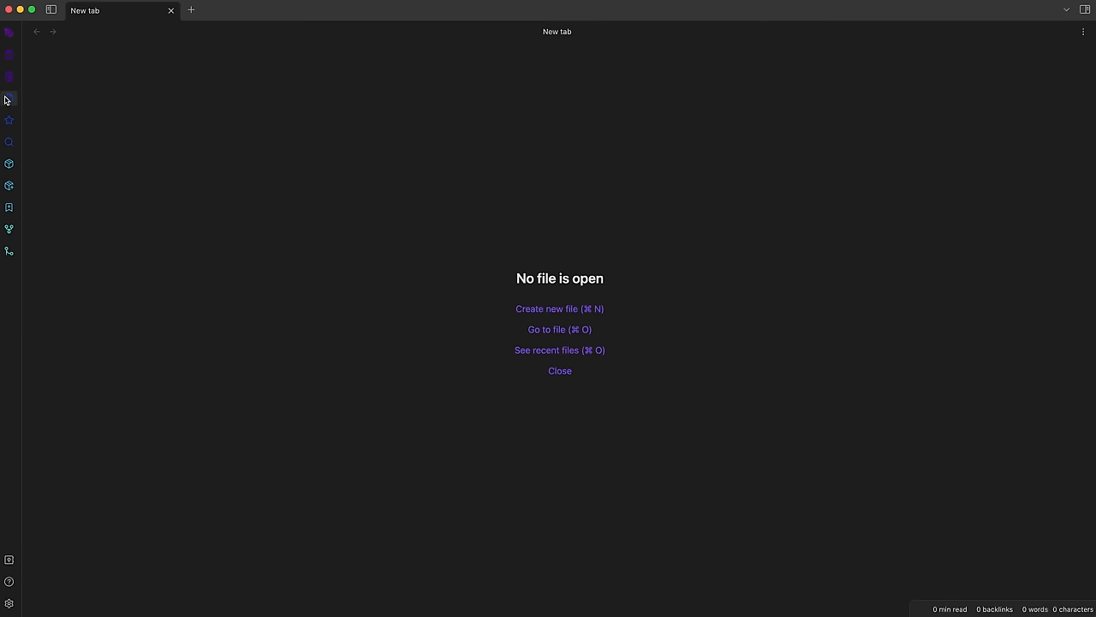
mouse_move(10, 236)
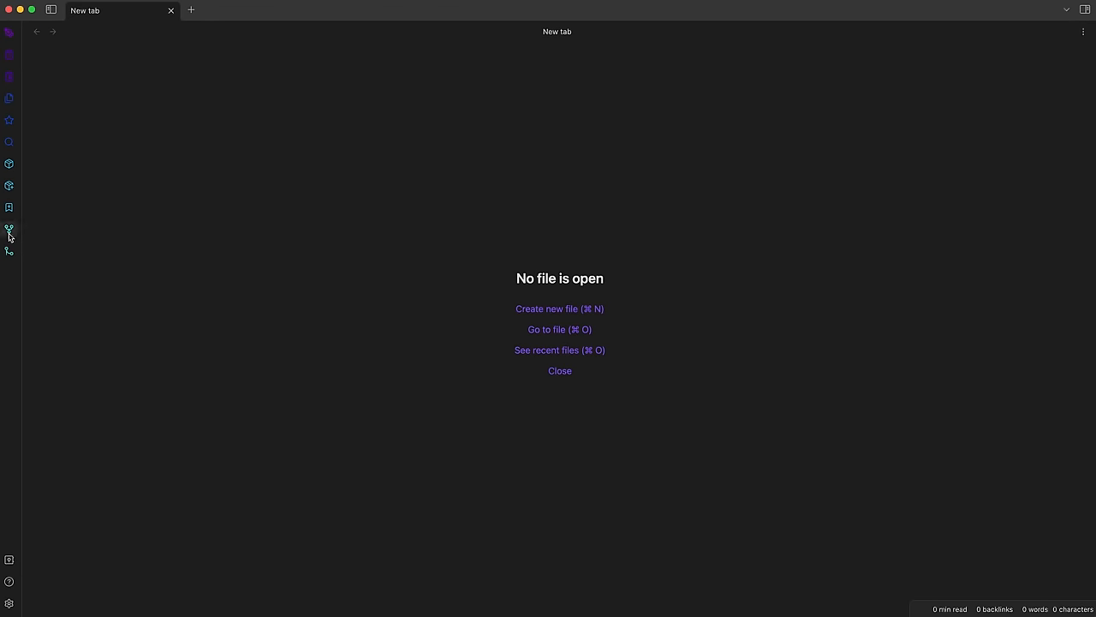
left_click(10, 228)
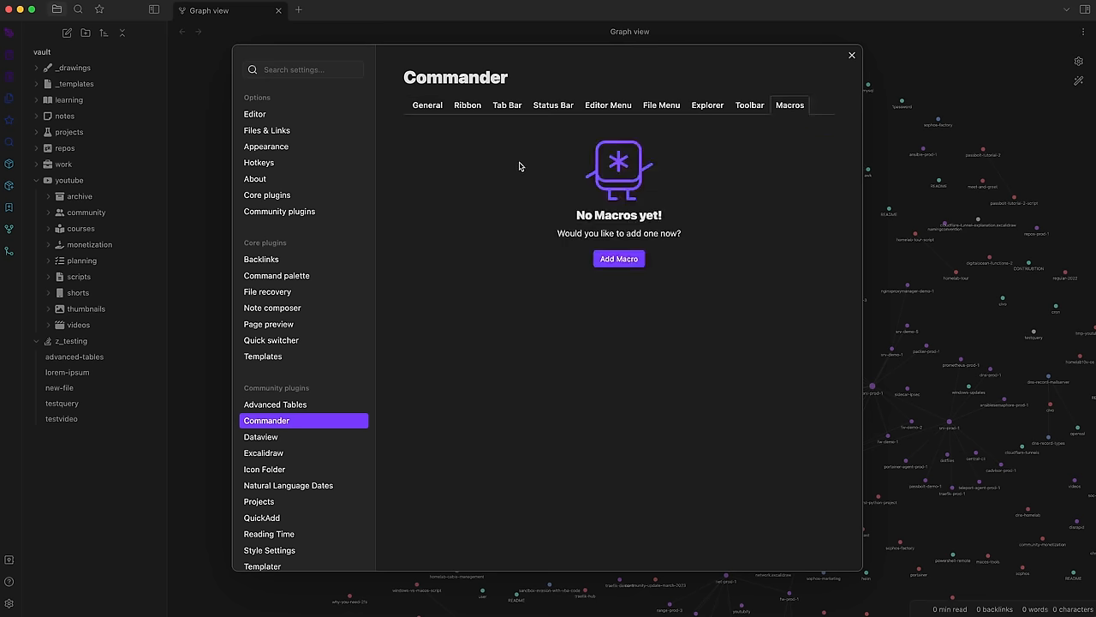
left_click(618, 259)
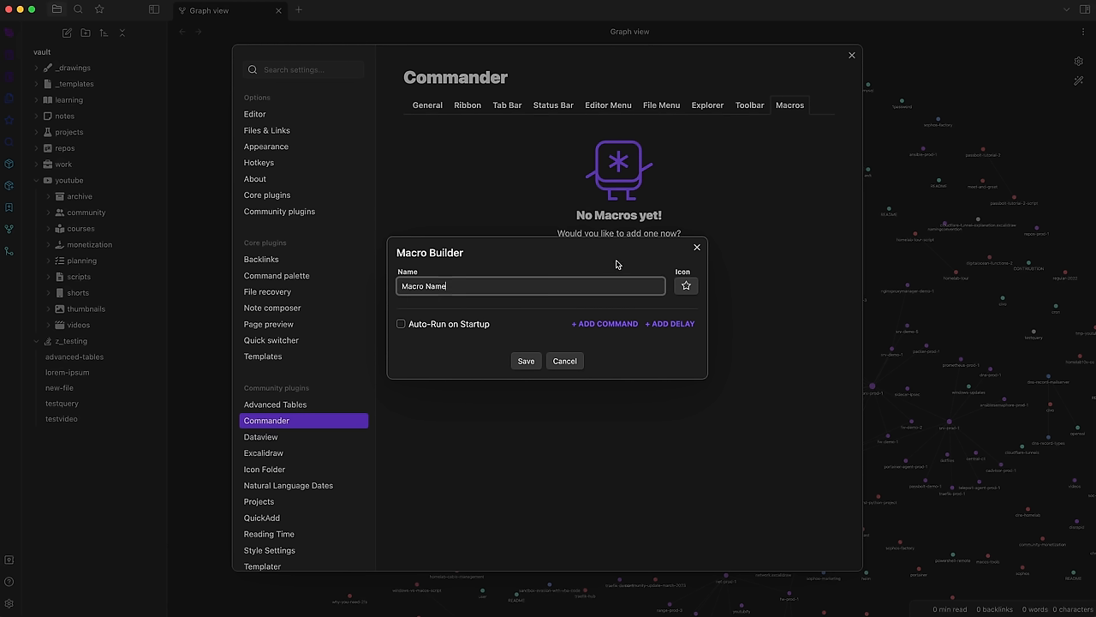
mouse_move(674, 295)
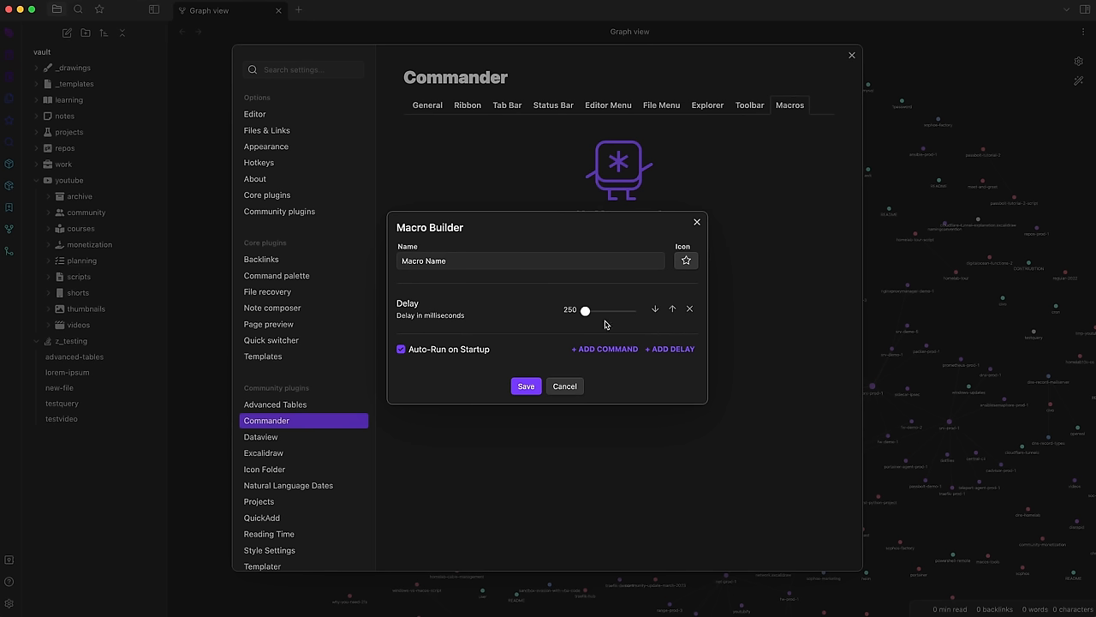
left_click_drag(586, 312, 594, 311)
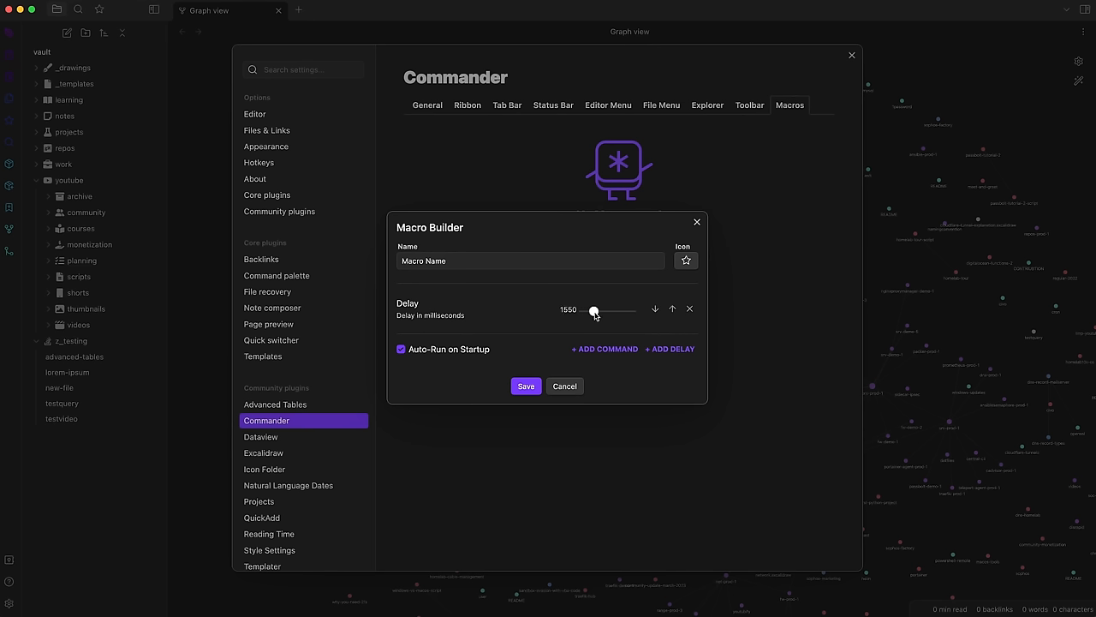
left_click(565, 385)
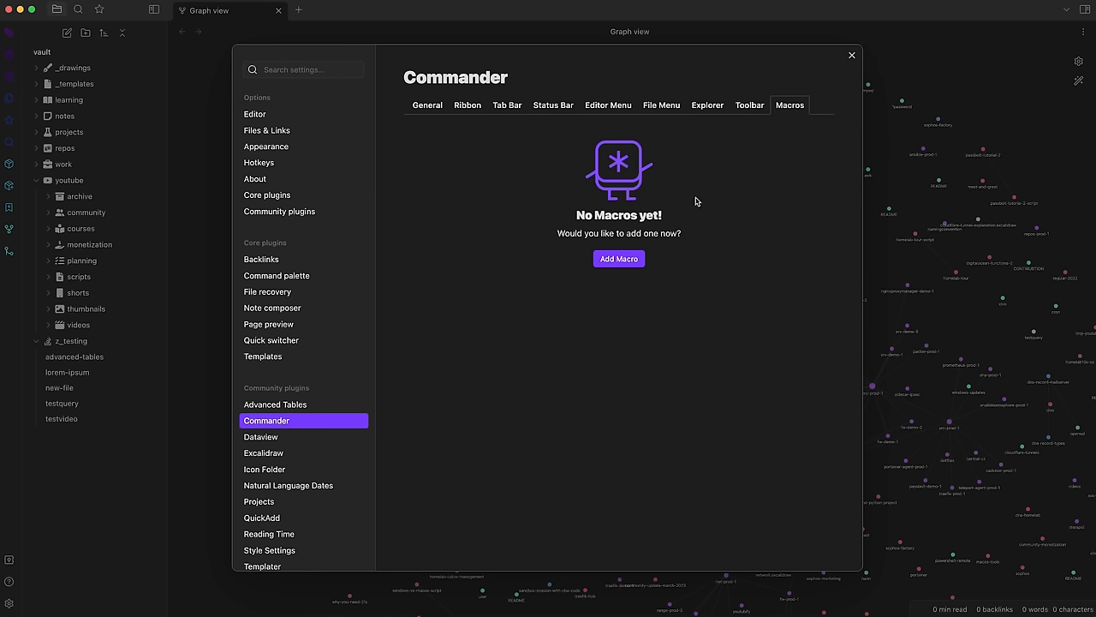
mouse_move(637, 272)
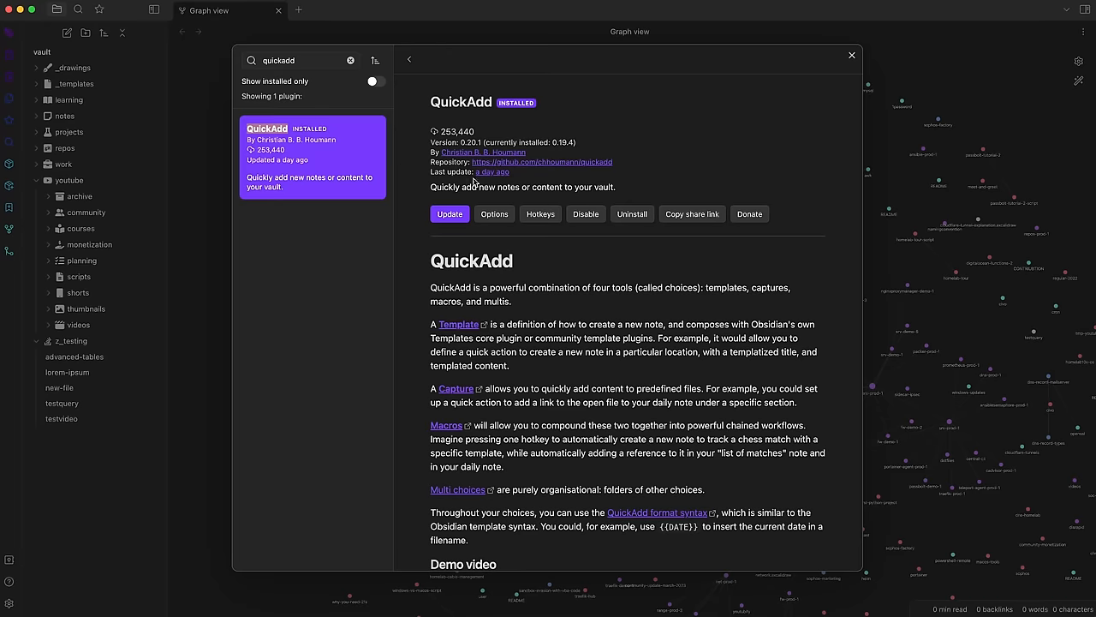
scroll("down", 3)
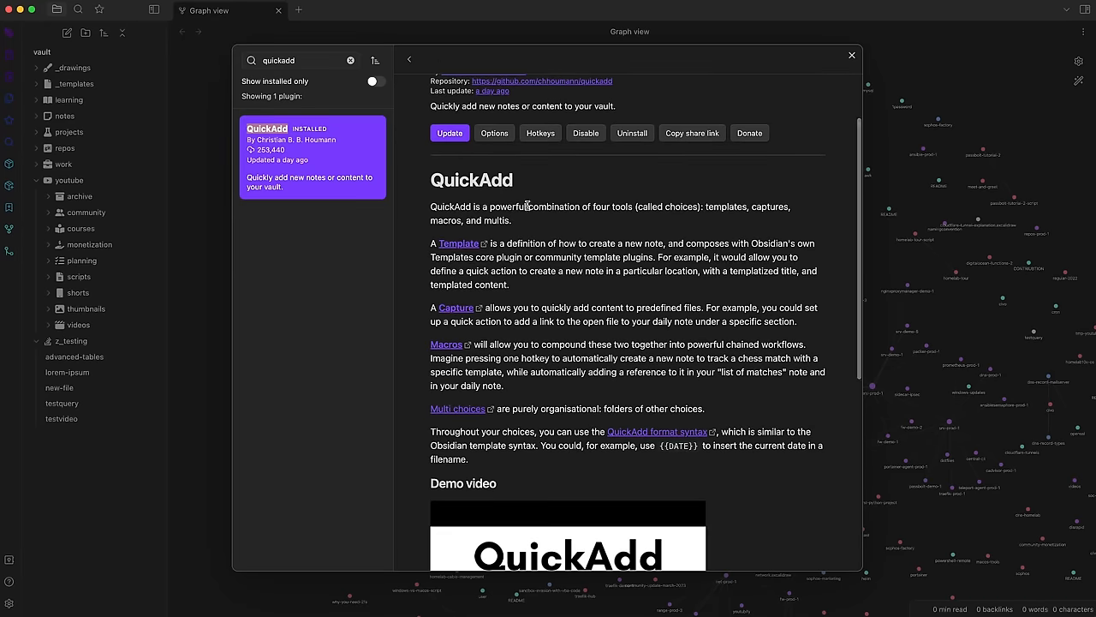
scroll("down", 3)
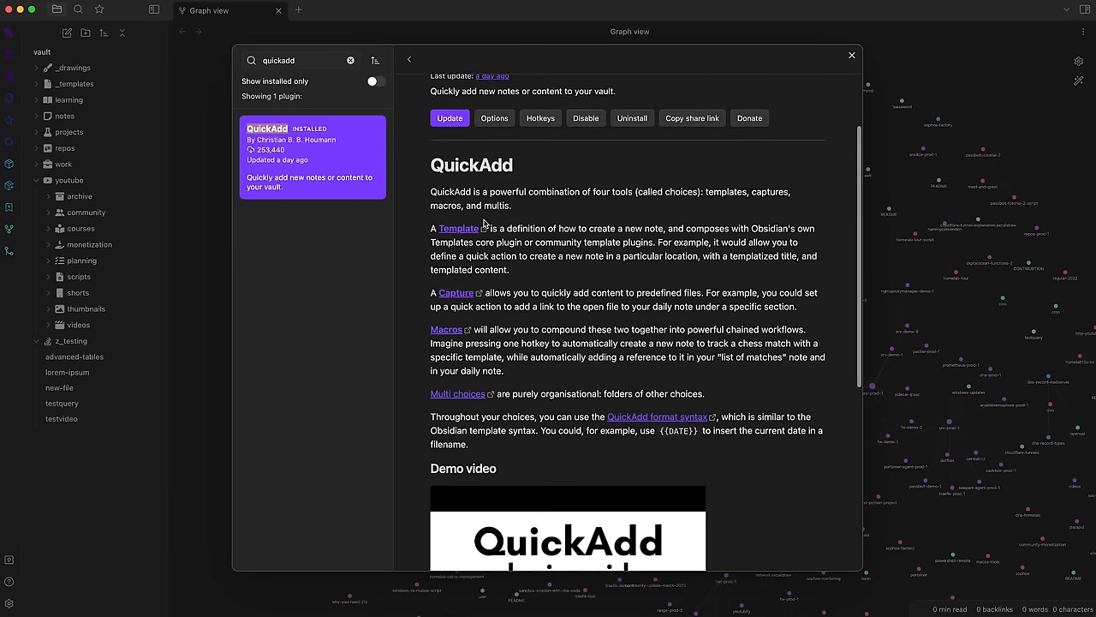
scroll("down", 3)
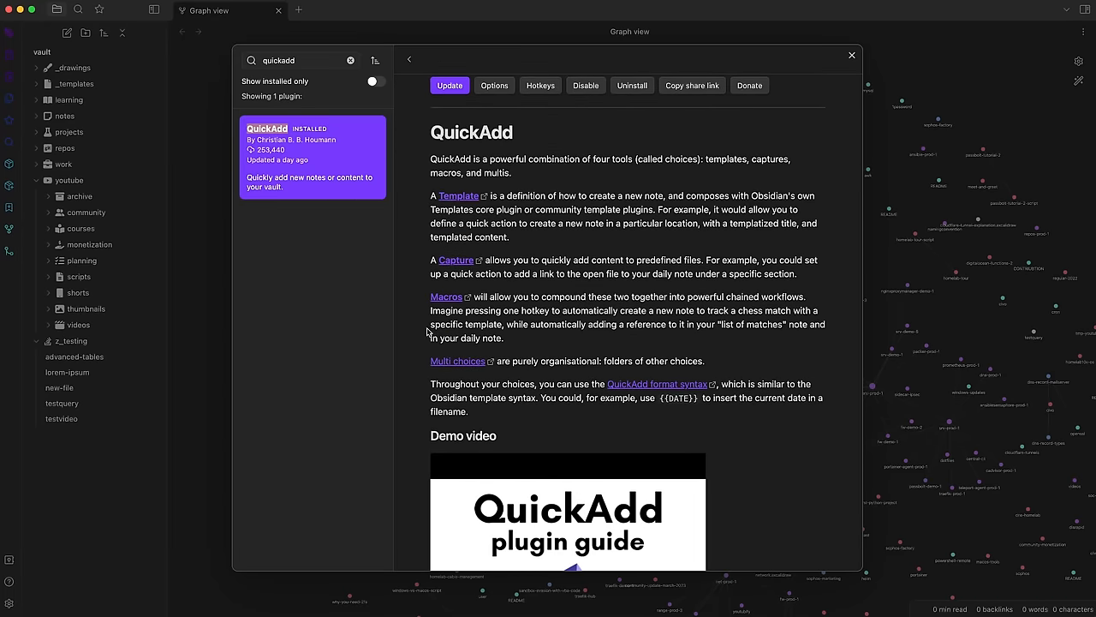
scroll("down", 3)
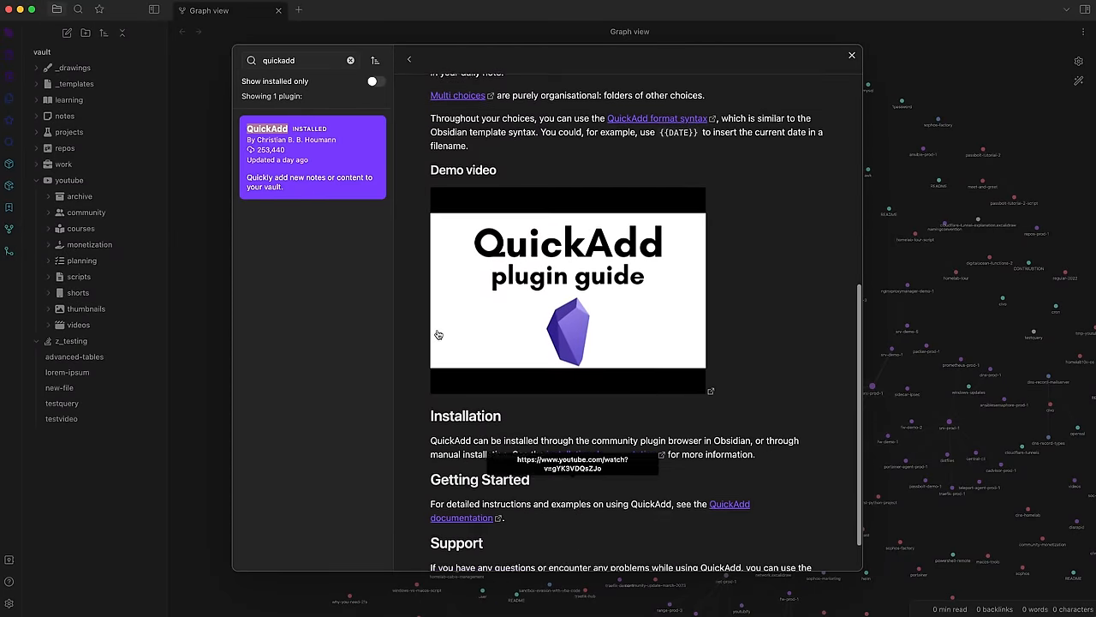
scroll("down", 3)
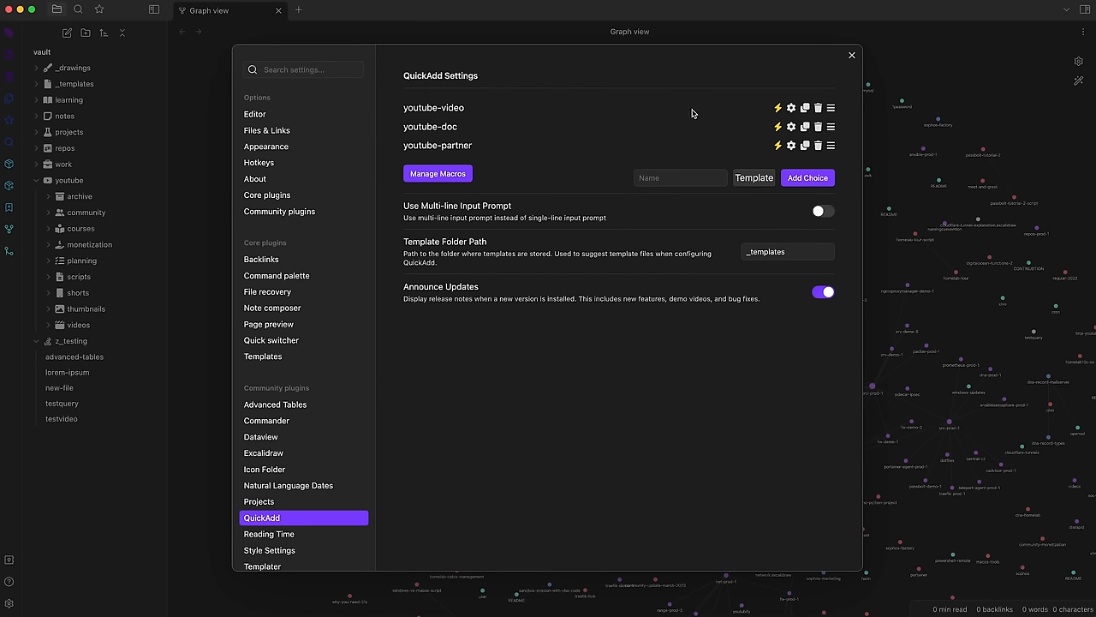
Inspect the youtube-video choice saving to youtube/videos from a template, then close it
left_click(789, 107)
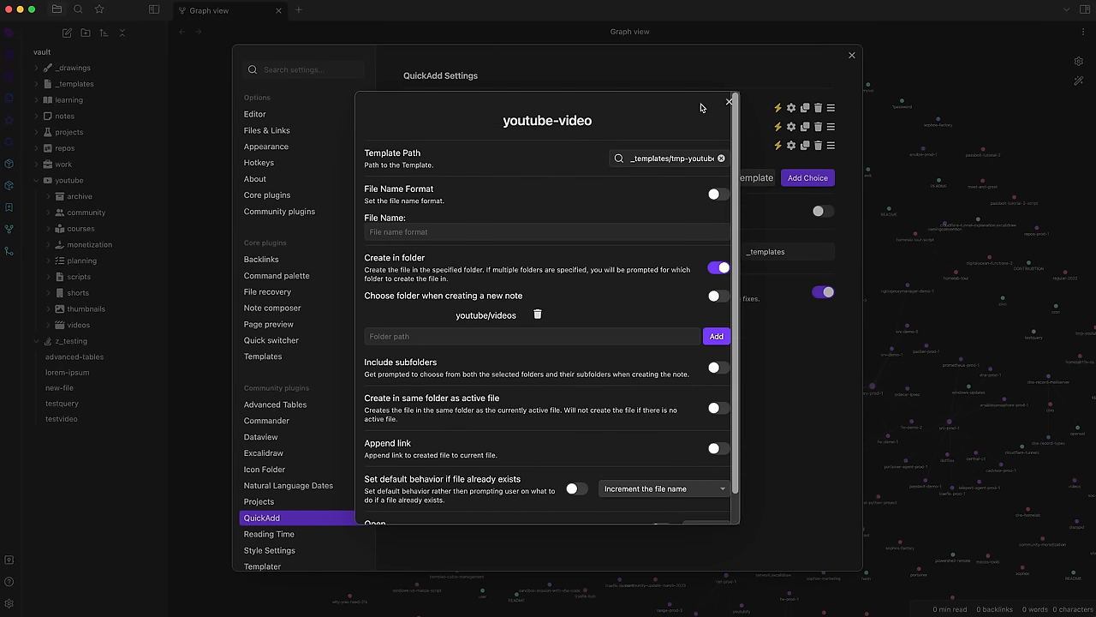
left_click(729, 103)
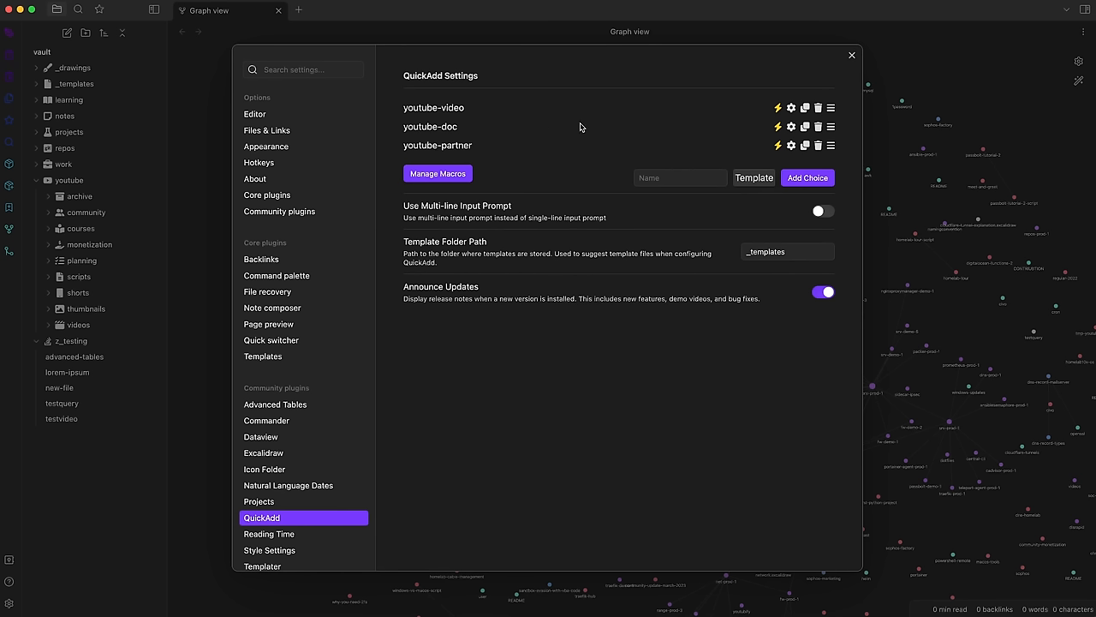
mouse_move(551, 158)
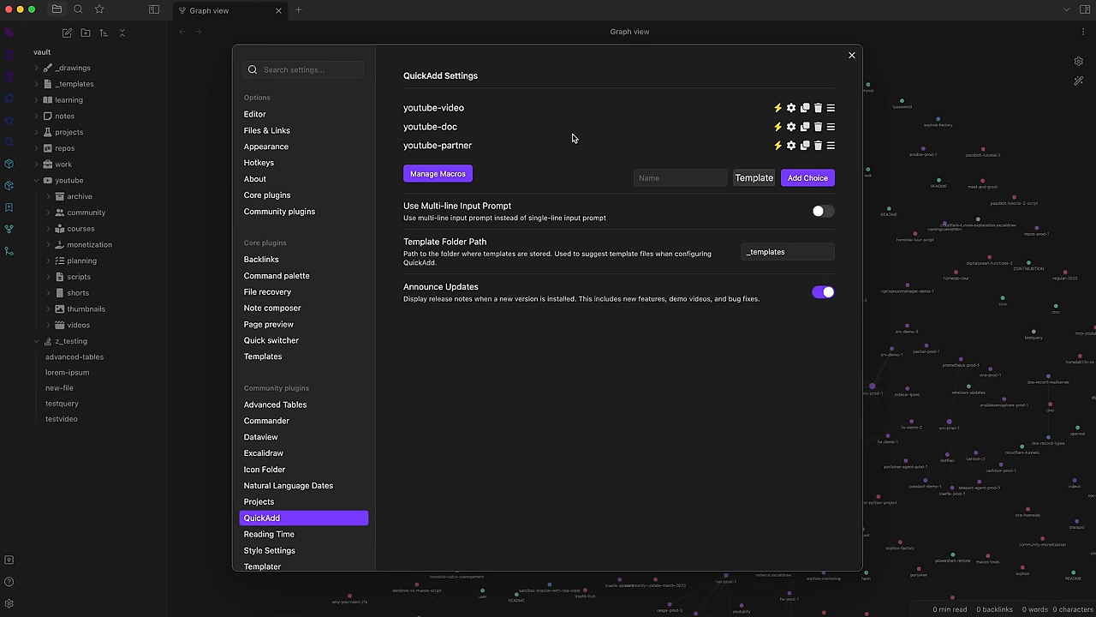
Add a QuickAdd Template choice named 'test note' and bring up its configuration
left_click(680, 177)
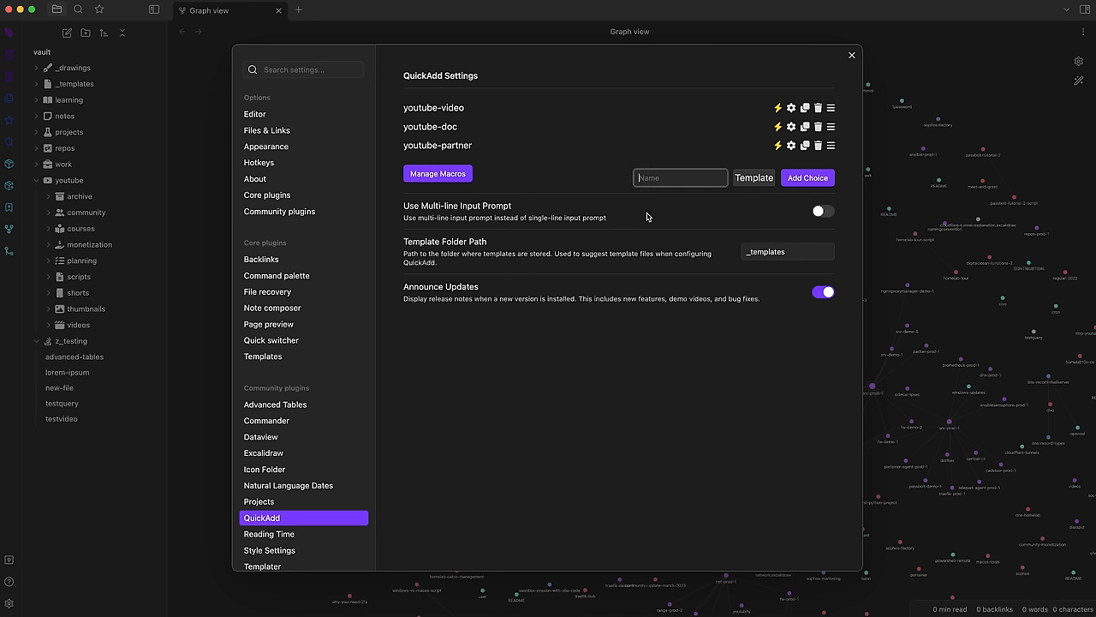
mouse_move(644, 219)
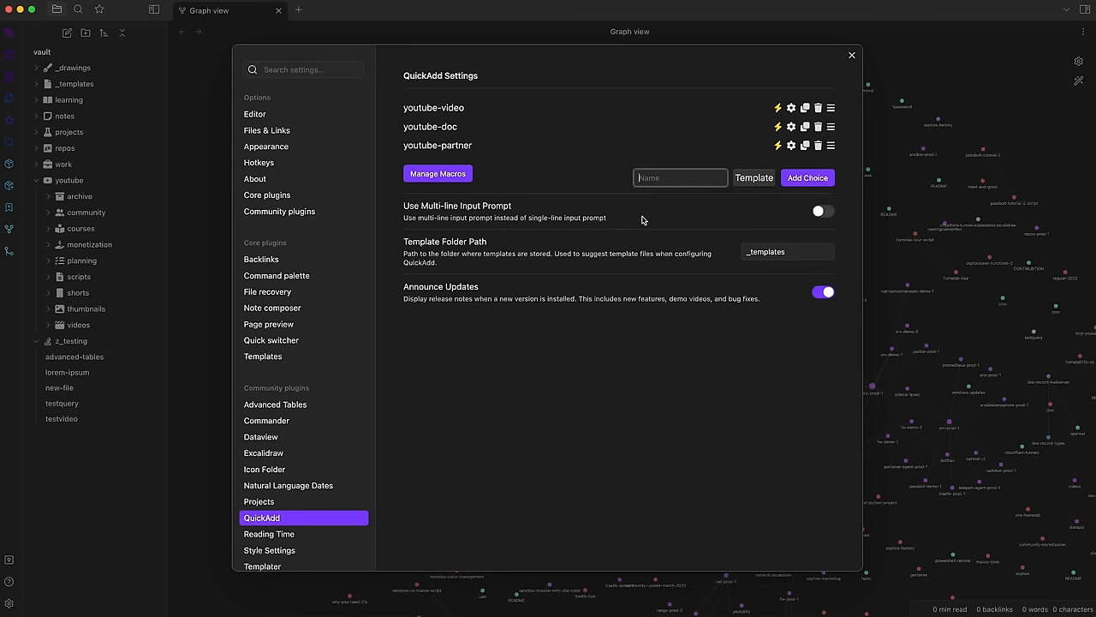
type("test note")
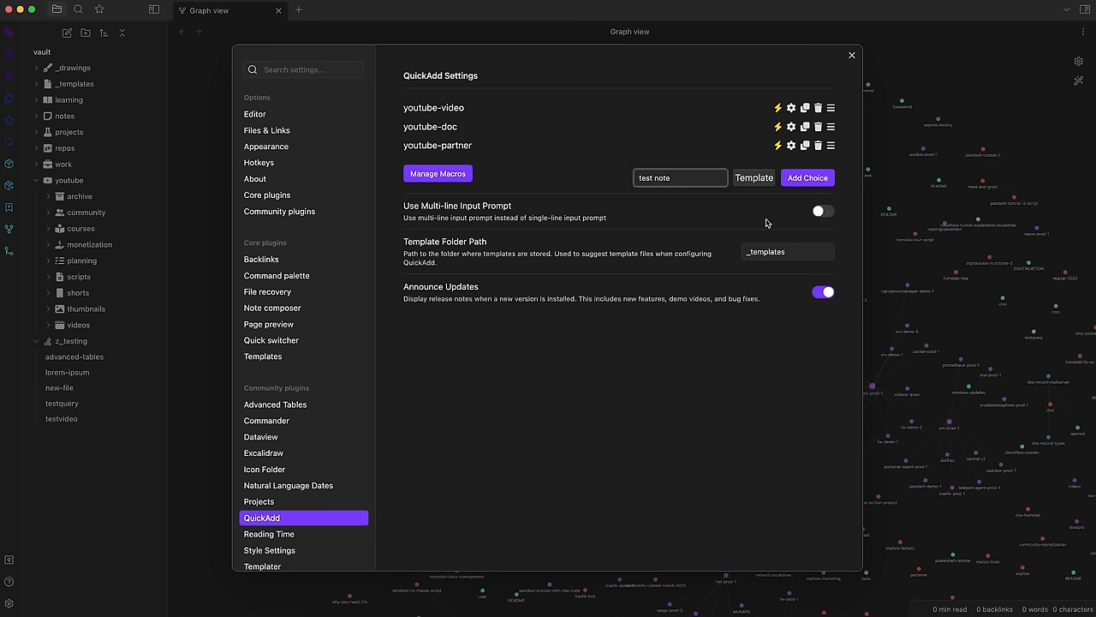
left_click(805, 178)
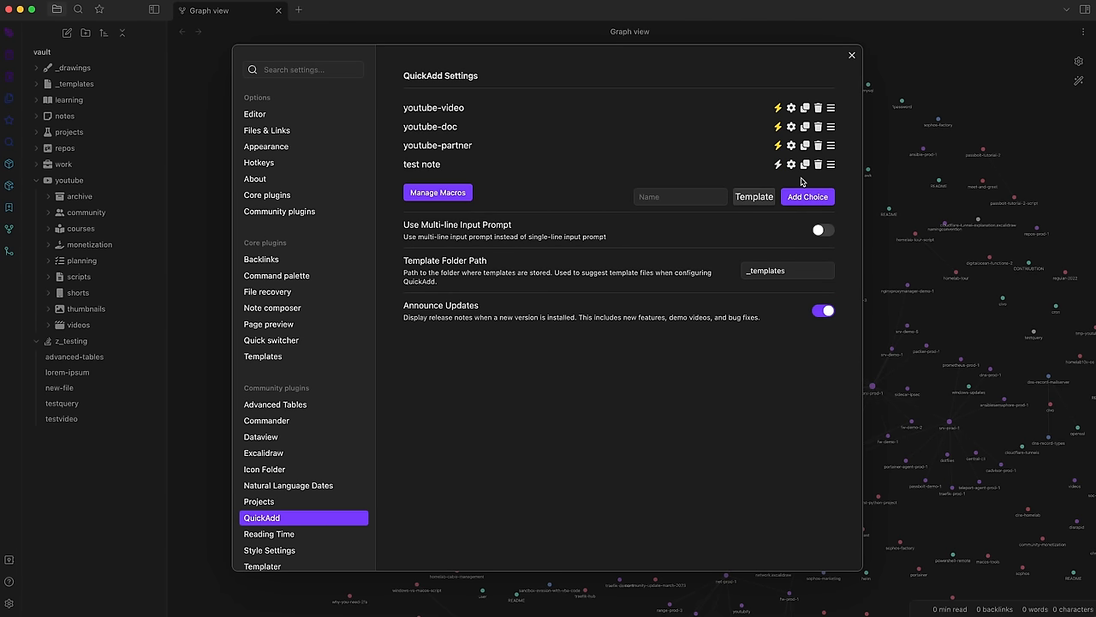
mouse_move(740, 171)
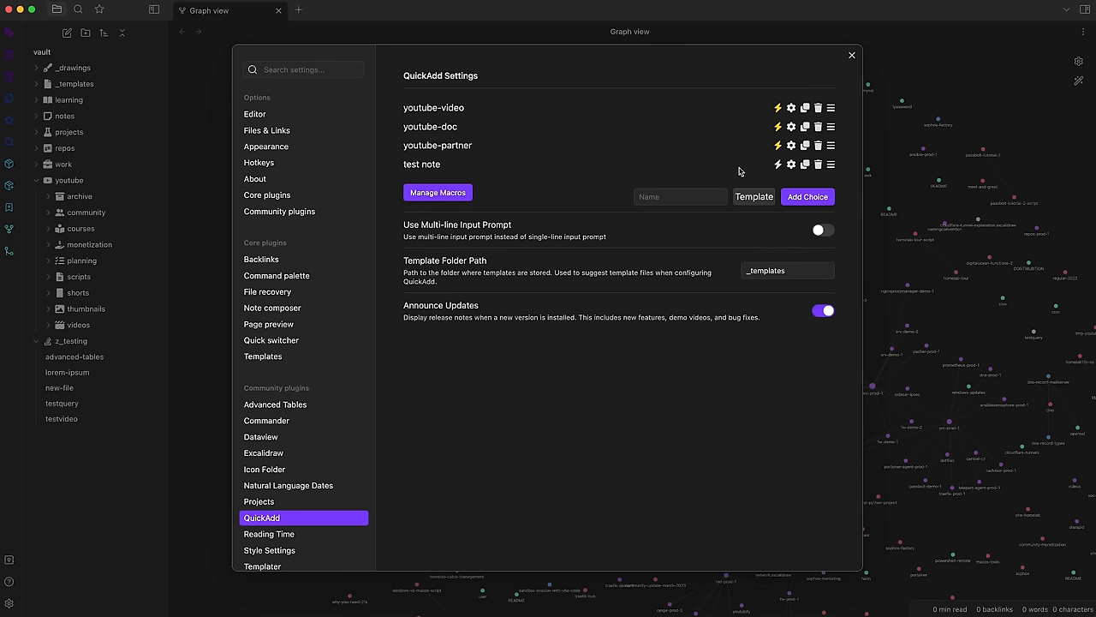
left_click(791, 165)
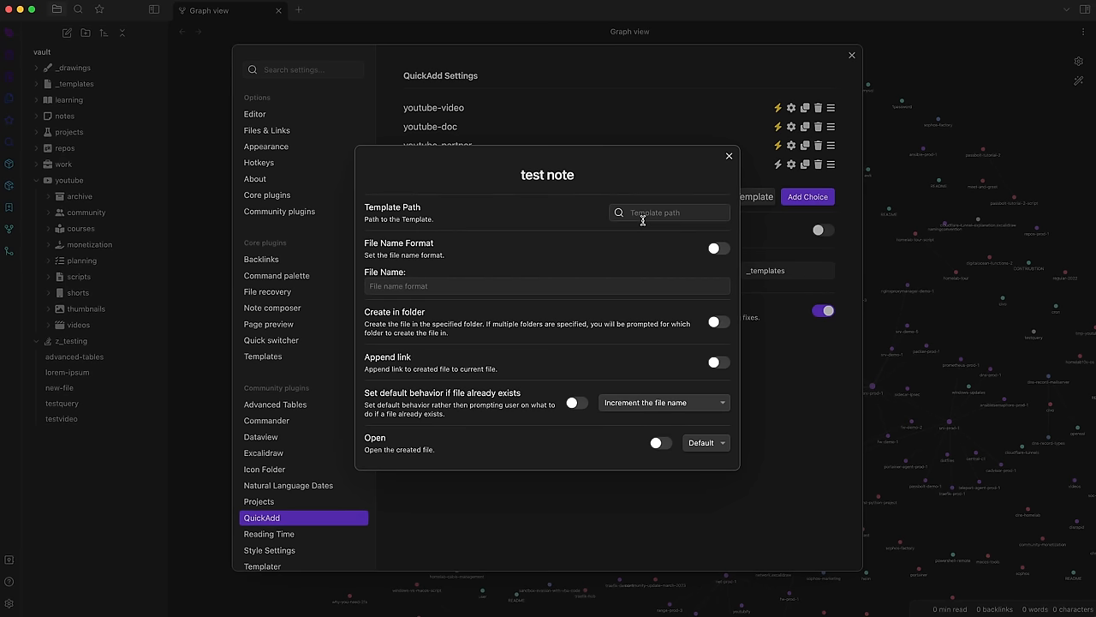
Point test note at the tmp-youtube template from _templates, trying file name 'new-file' then leaving formatting off
left_click(668, 212)
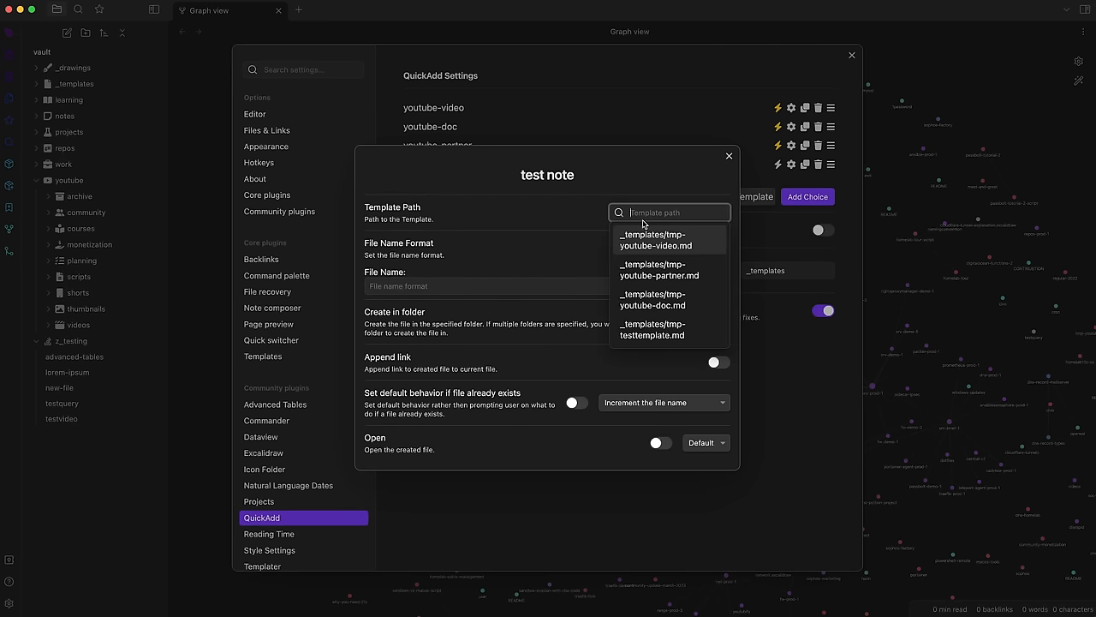
mouse_move(666, 299)
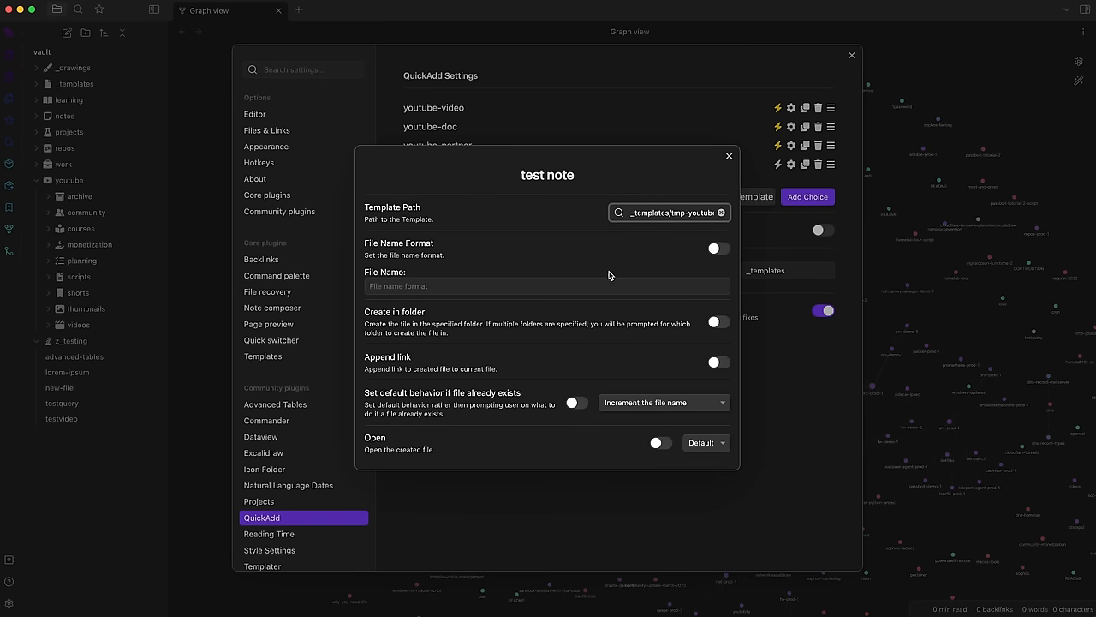
left_click(716, 249)
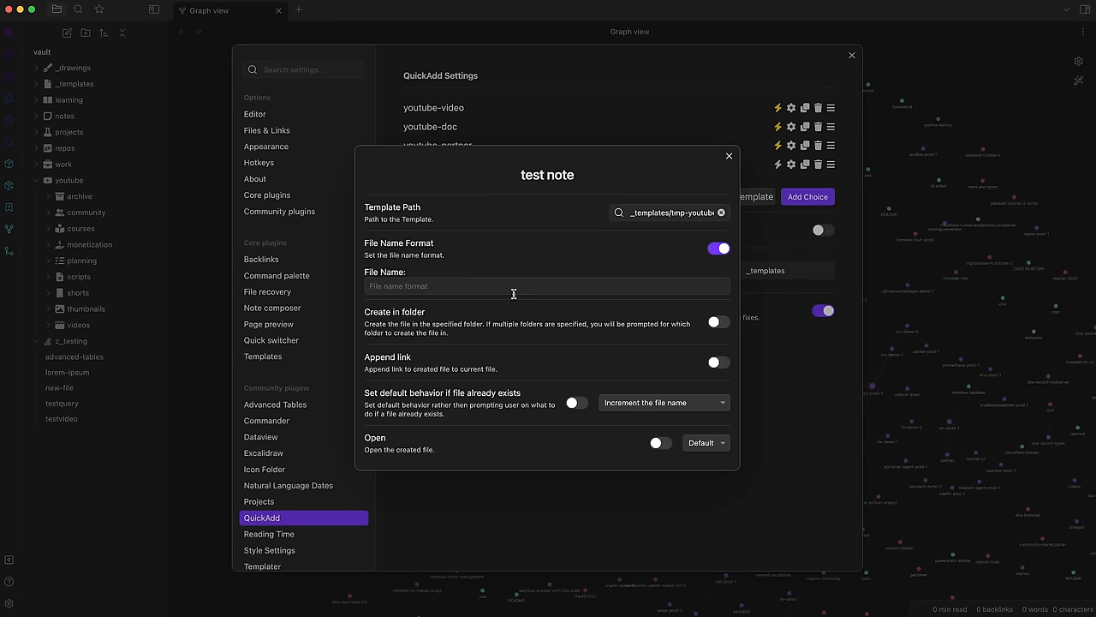
type("etest")
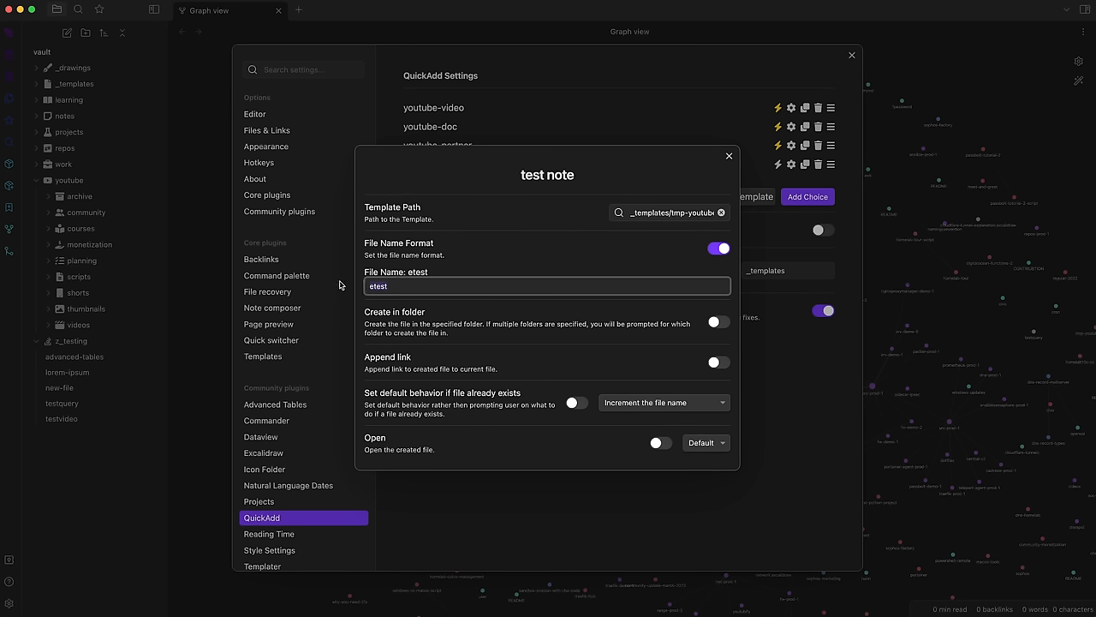
type("new-file")
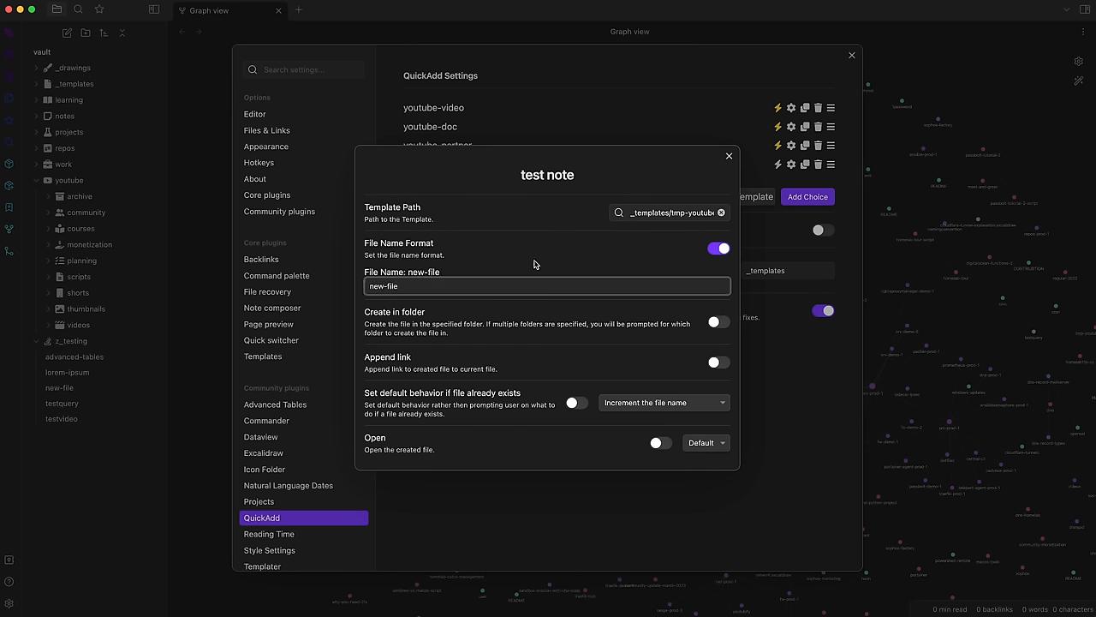
left_click(717, 249)
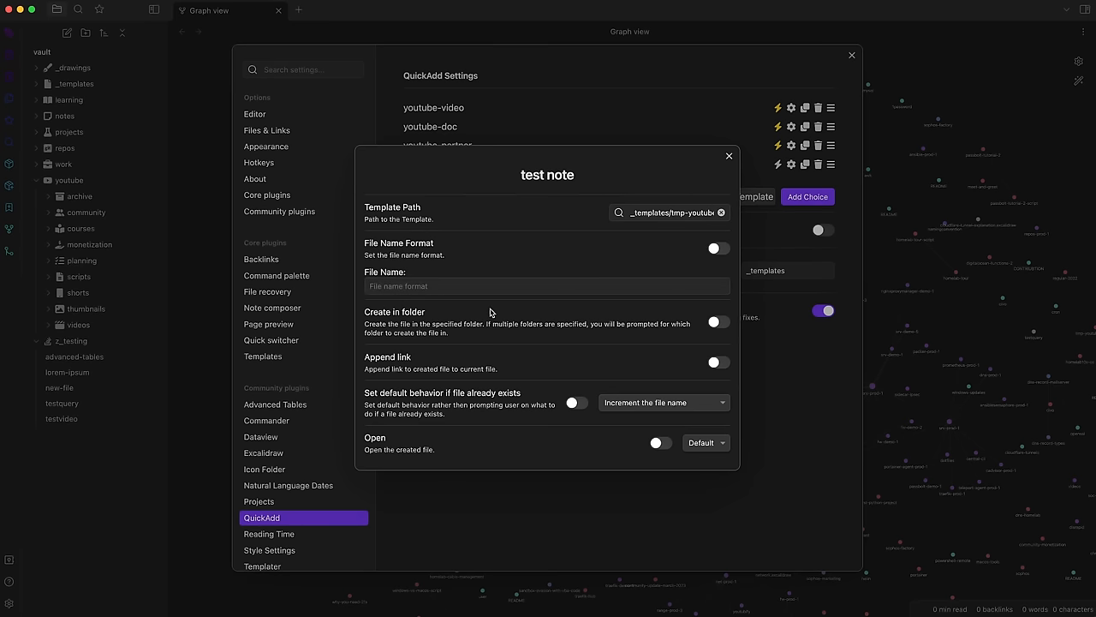
mouse_move(727, 325)
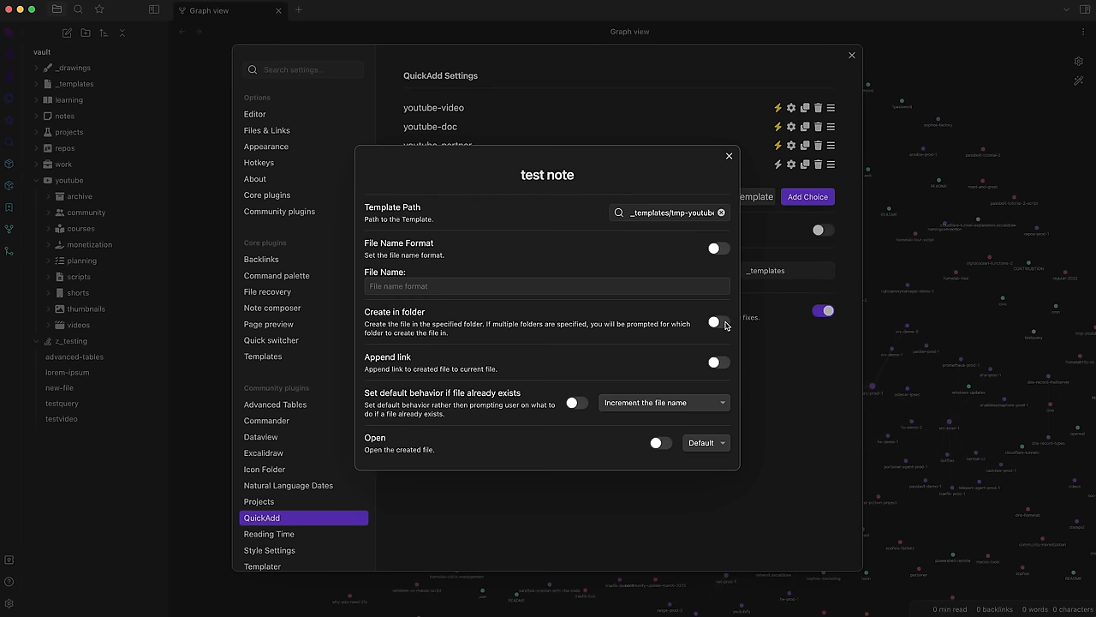
Enable Create in folder and add z_testing as the target folder
left_click(718, 322)
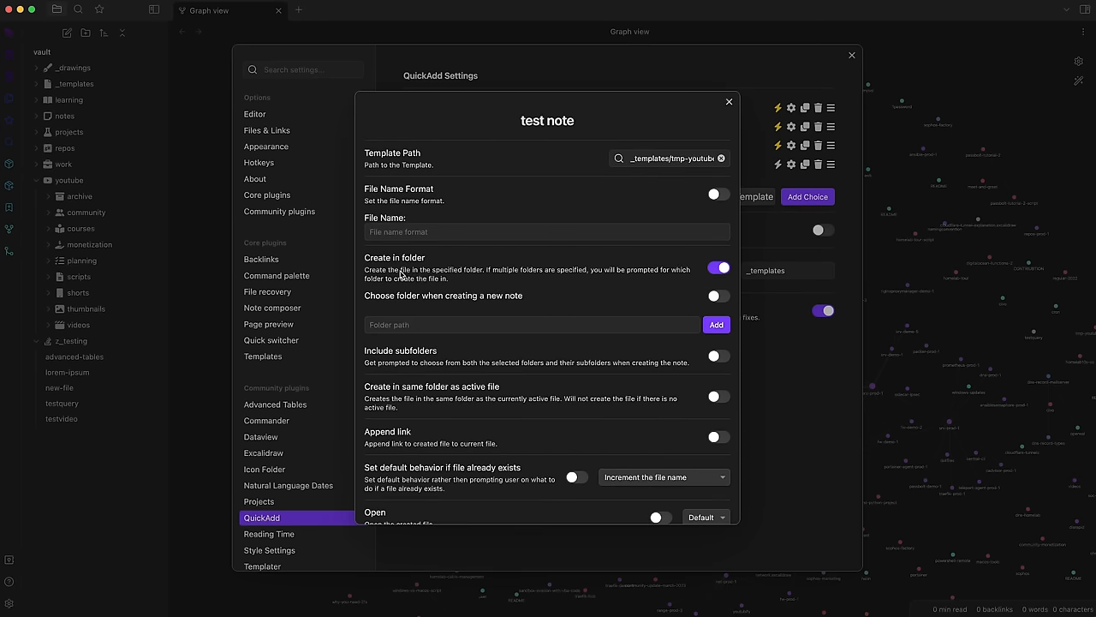
type("test")
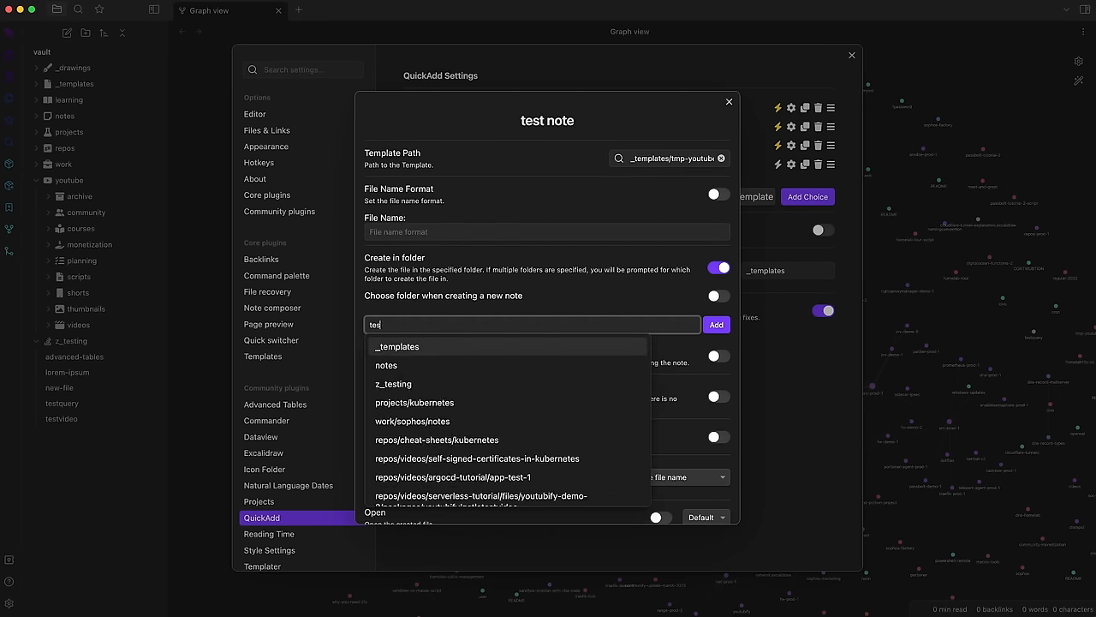
left_click(394, 384)
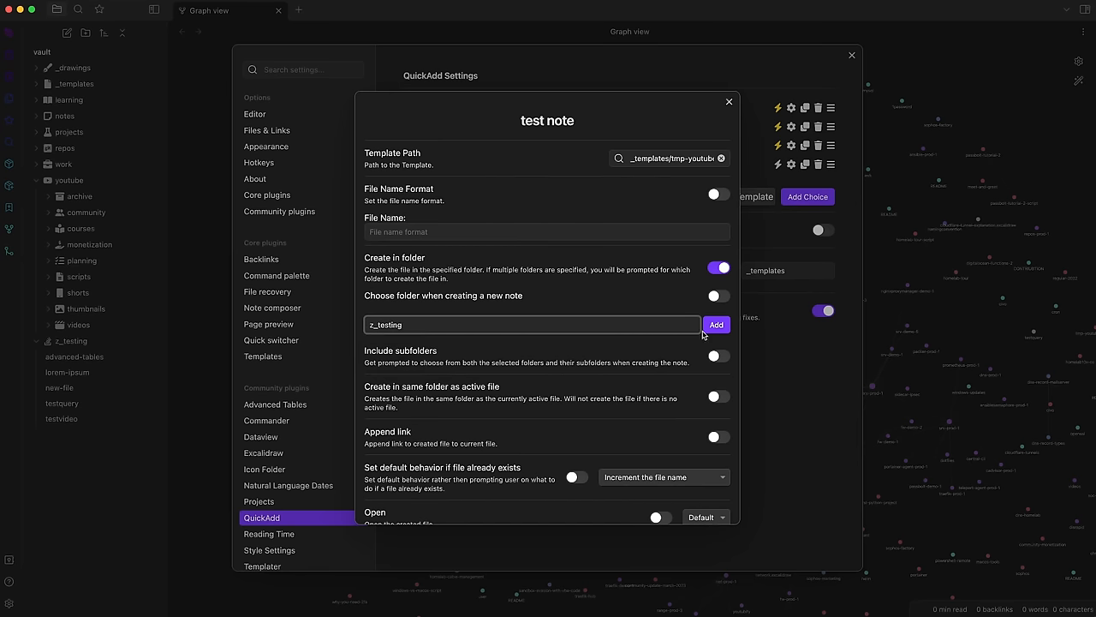
left_click(716, 326)
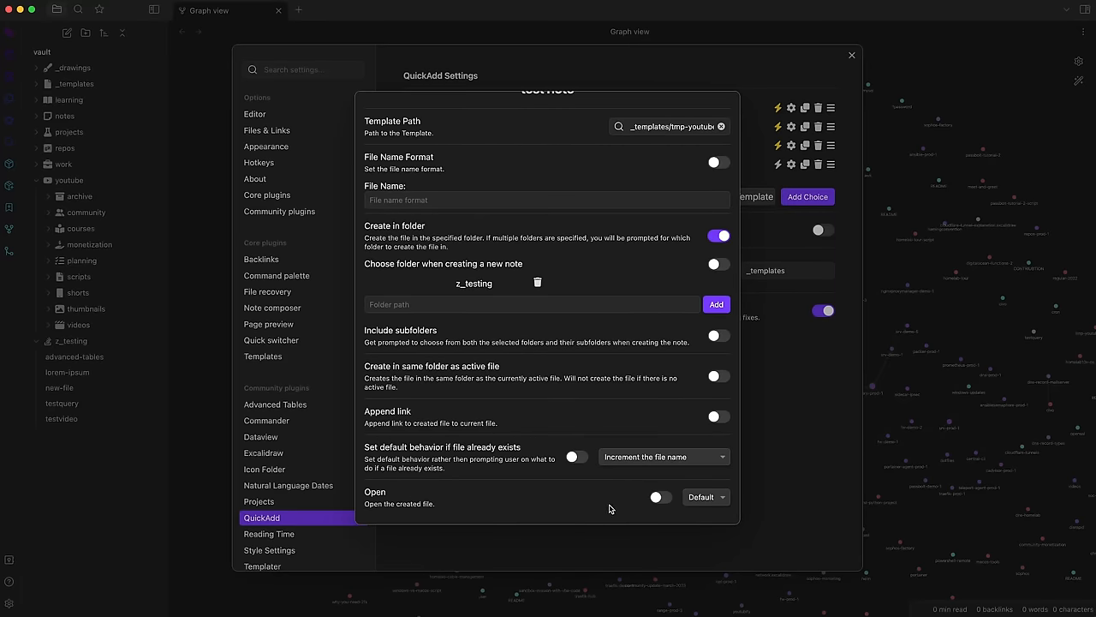
Enable opening the created note in a new vertical split and finish the choice setup
scroll("down", 3)
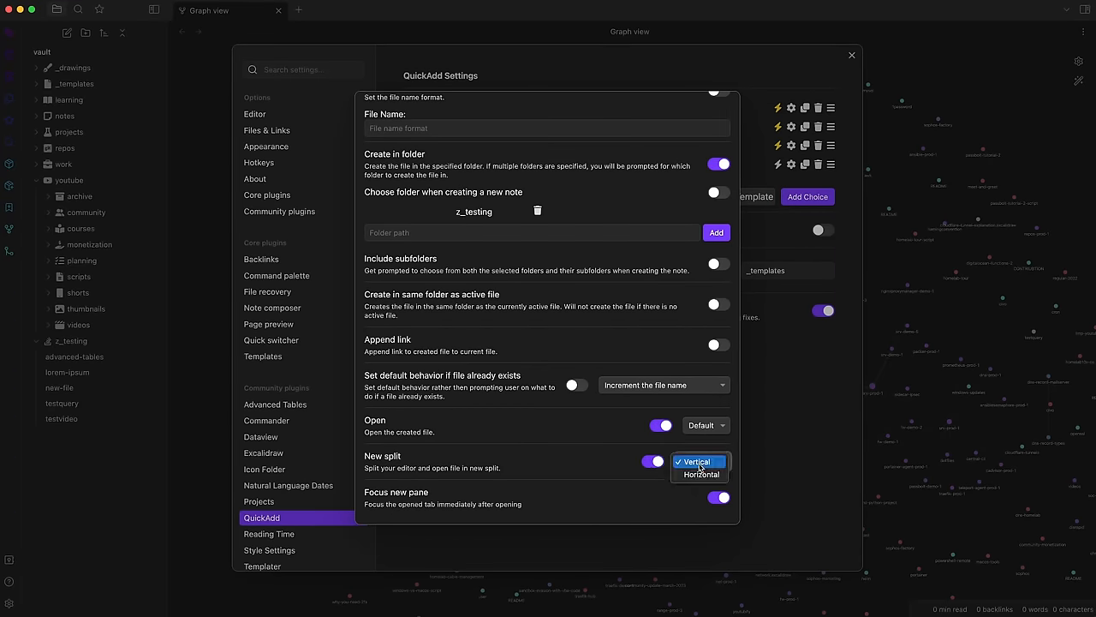
left_click(699, 462)
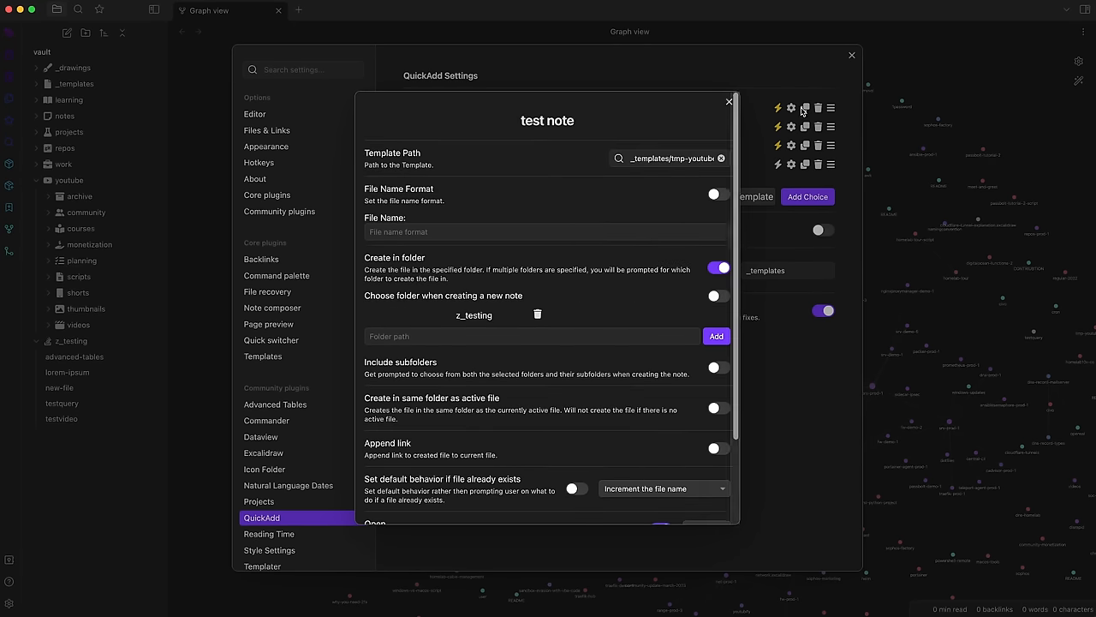
left_click(730, 103)
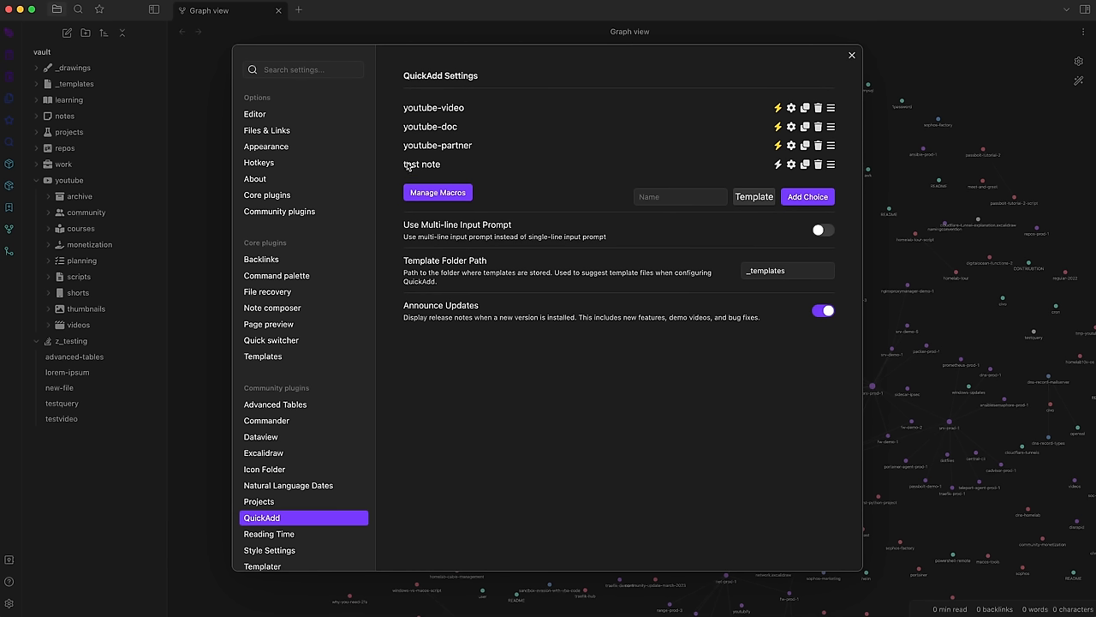
Leave Settings and run the QuickAdd 'test note' choice from the command palette
left_click(851, 55)
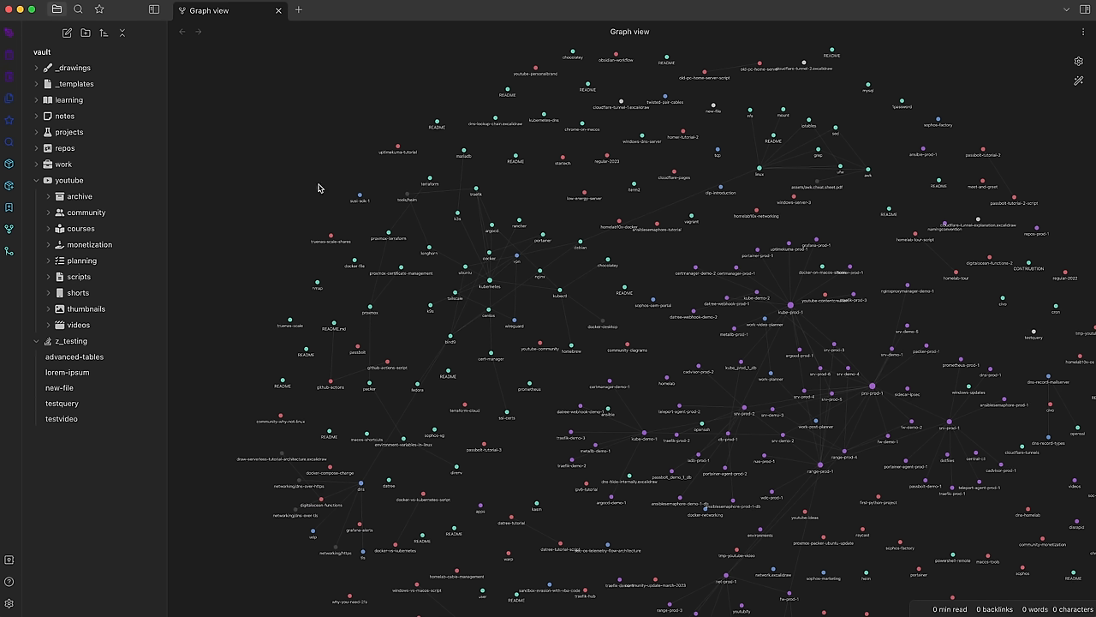
mouse_move(339, 192)
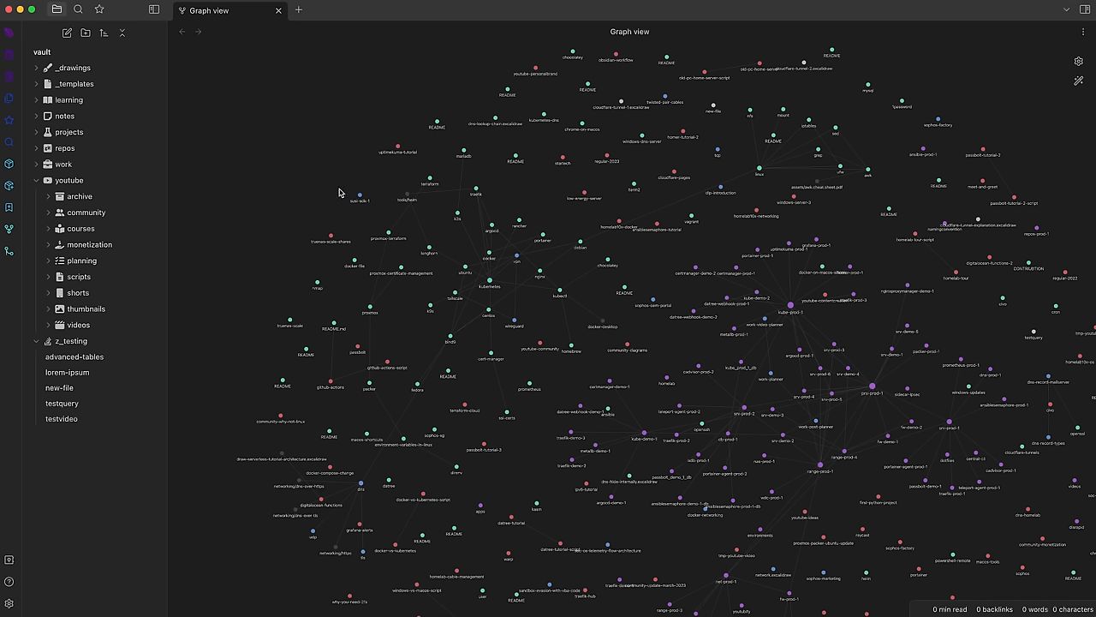
type("quick")
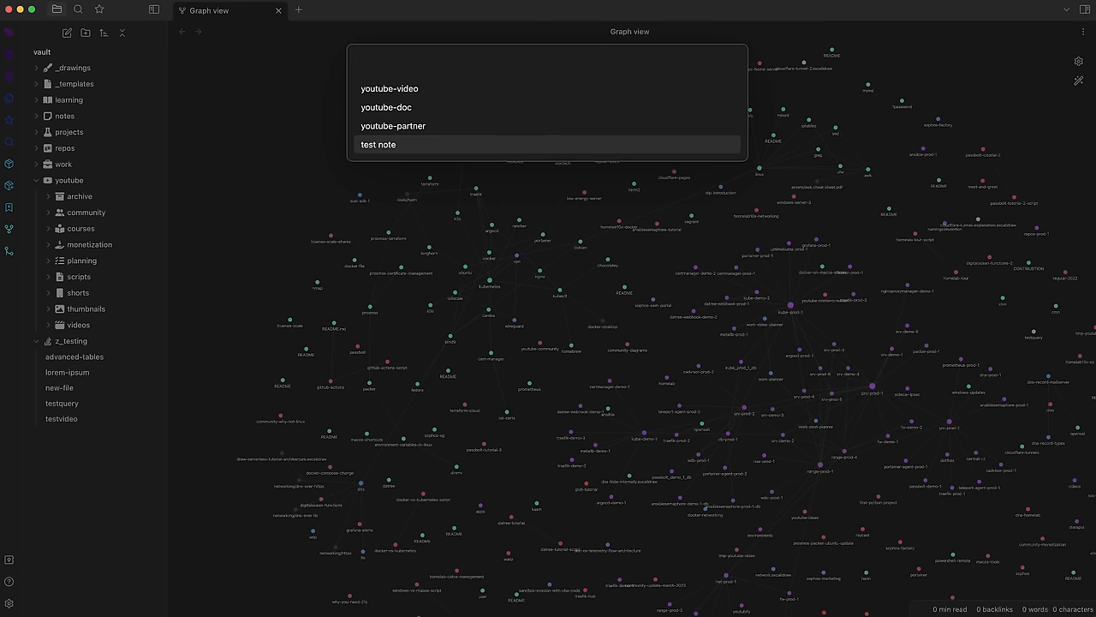
left_click(376, 143)
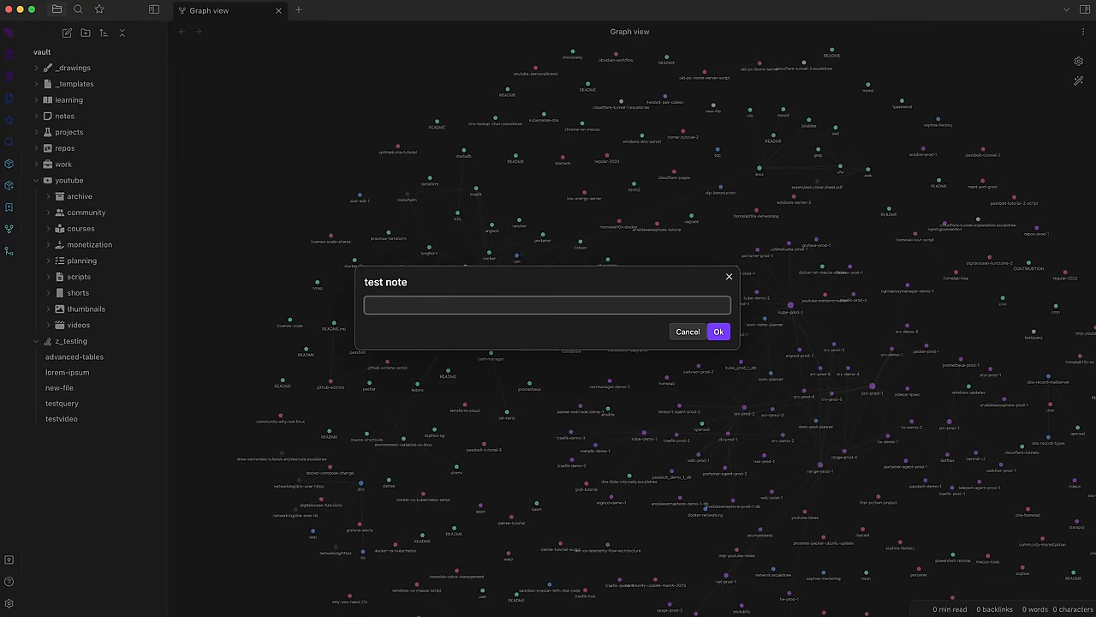
Name the note 'new video project', creating it in z_testing, and select its Title heading
type("new video pl")
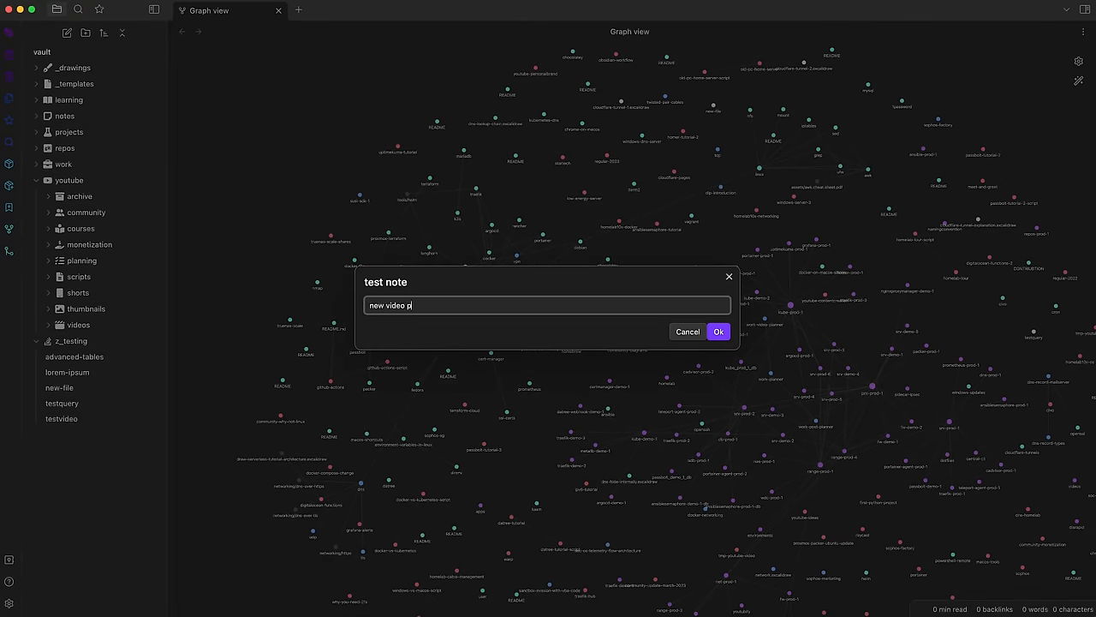
left_click(718, 332)
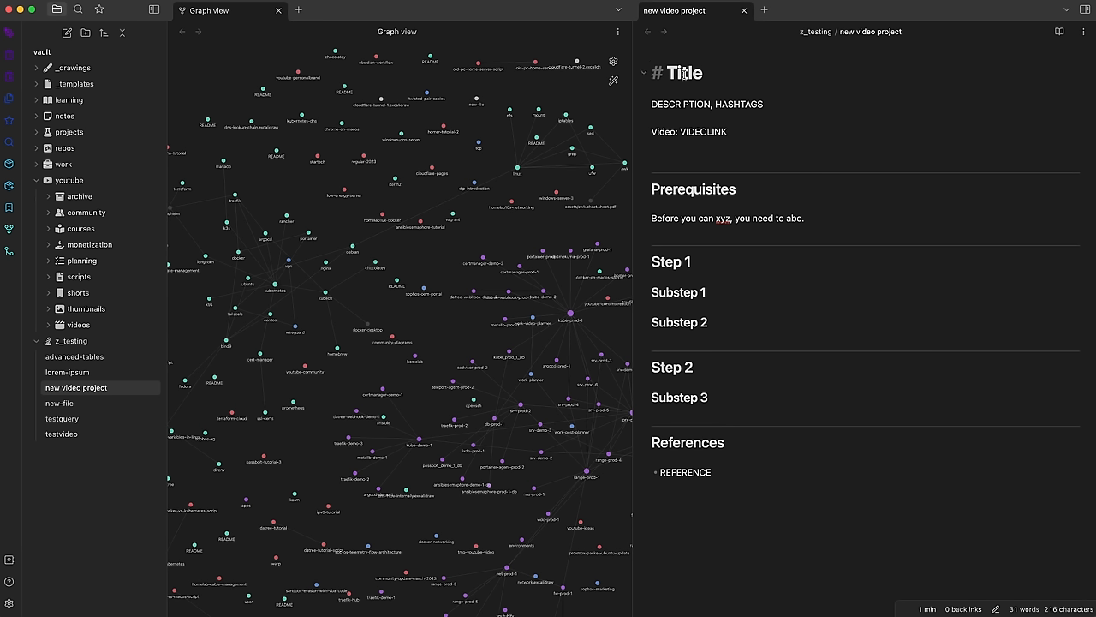
double_click(682, 72)
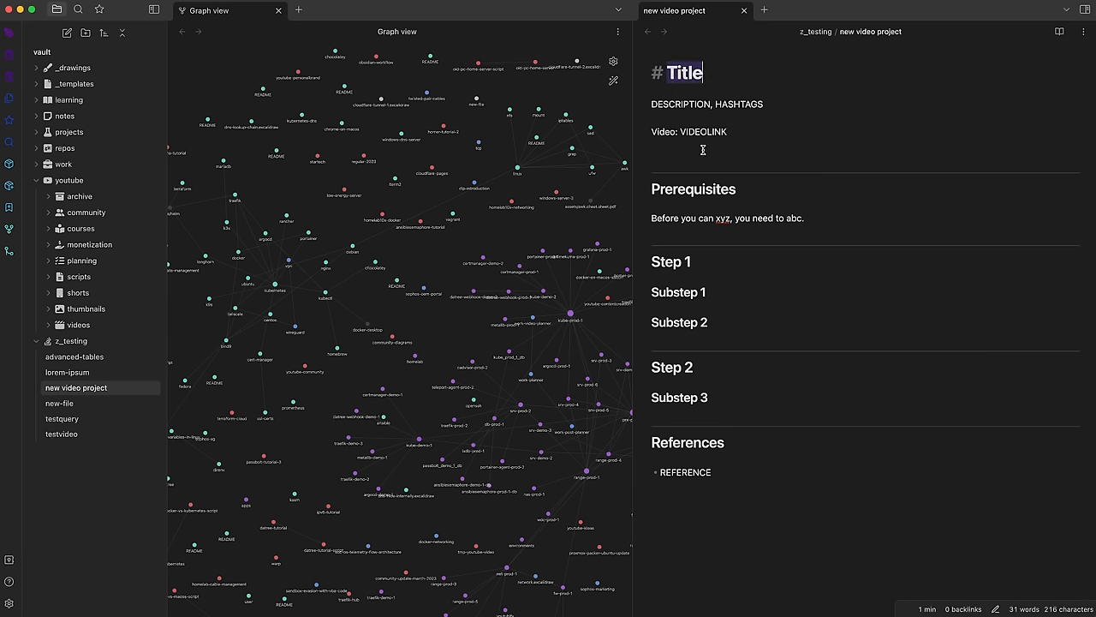